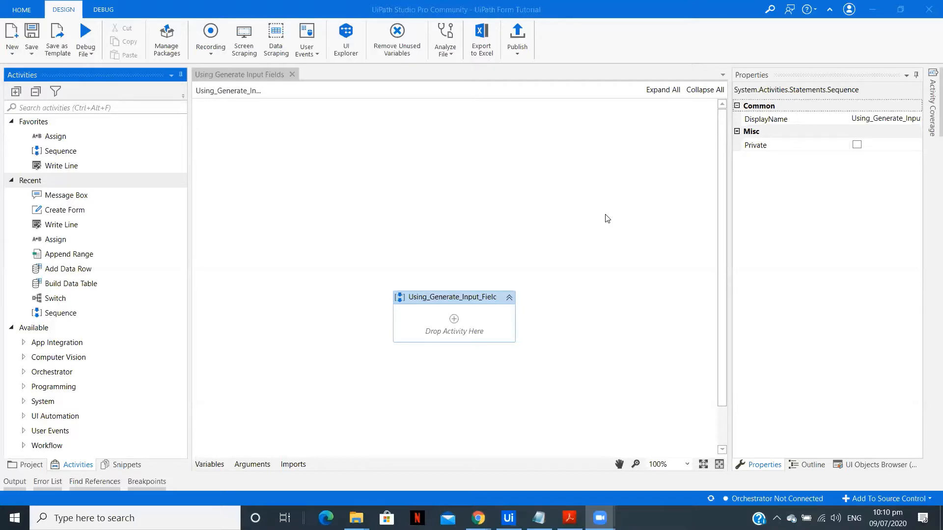
pyautogui.moveTo(273, 234)
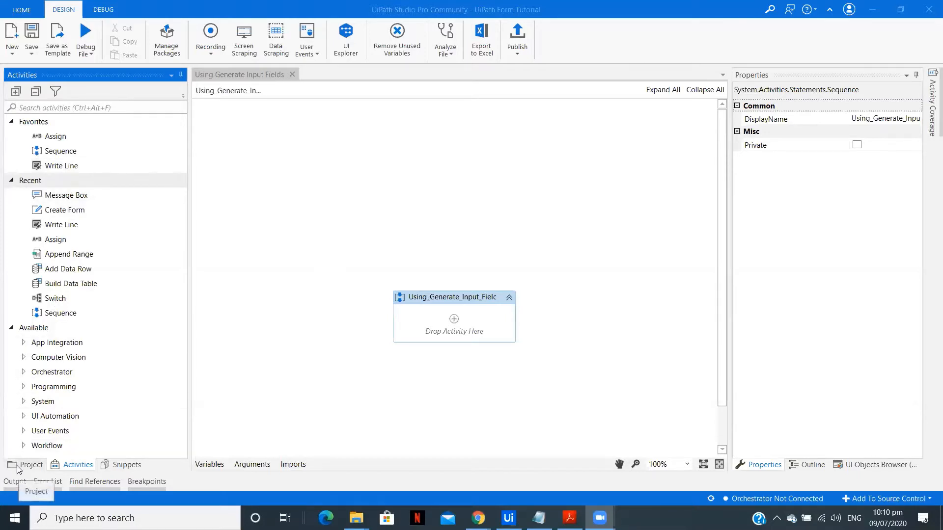
# Step: Search for 'create', place Create Form into Using_Generate_Input_Fields, and clear the search
pyautogui.click(30, 464)
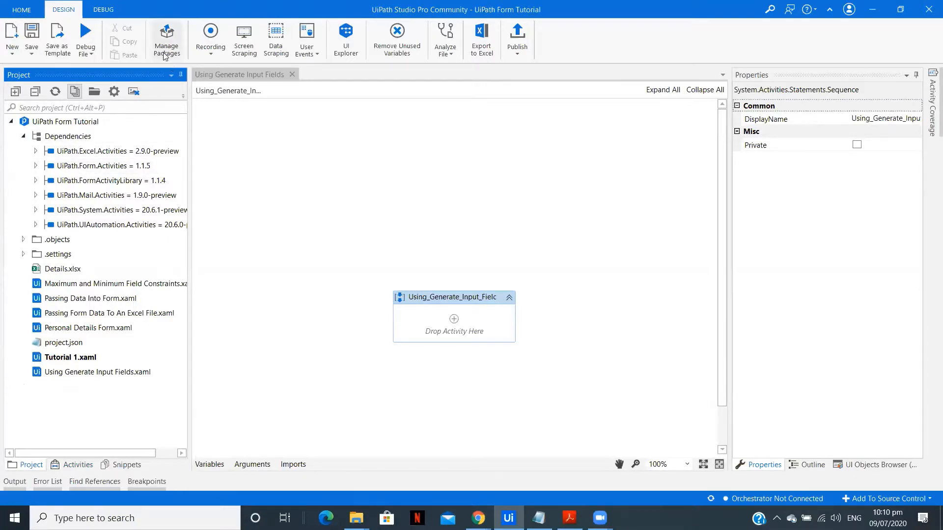
pyautogui.click(166, 39)
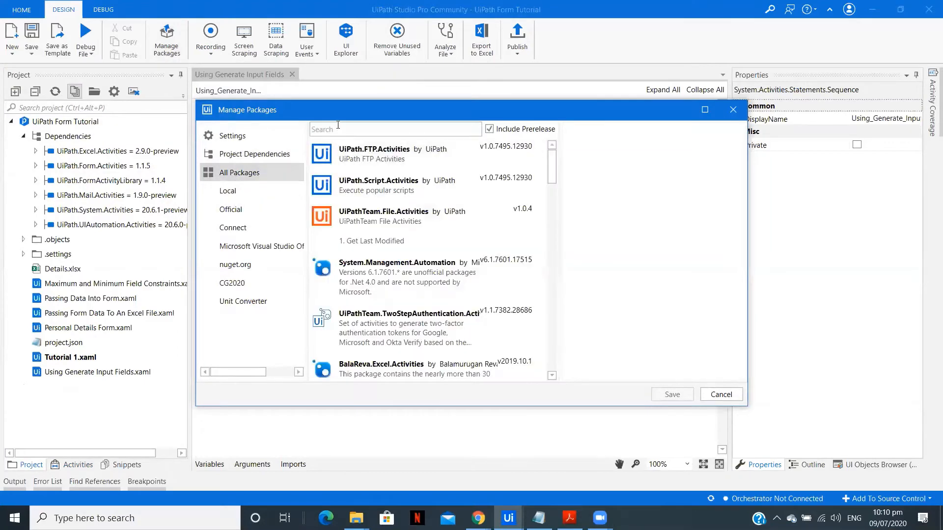
pyautogui.click(396, 128)
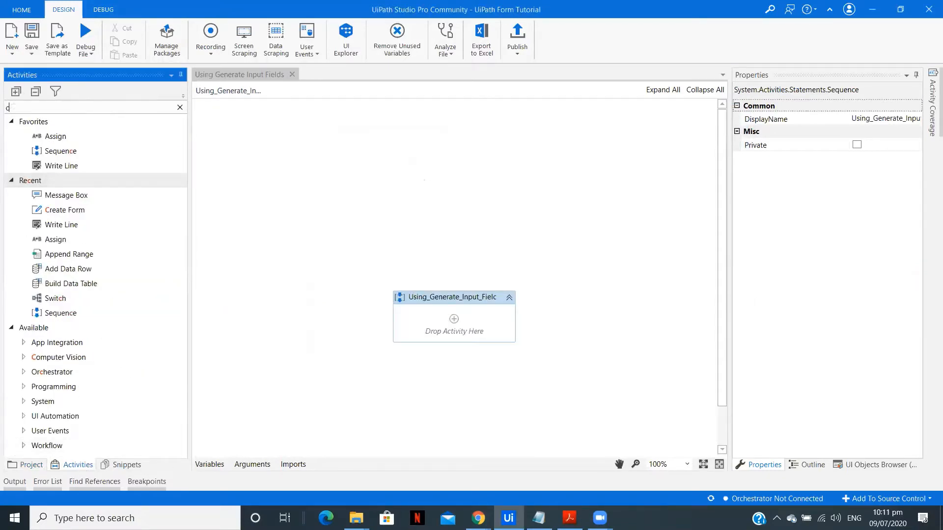
pyautogui.write('create')
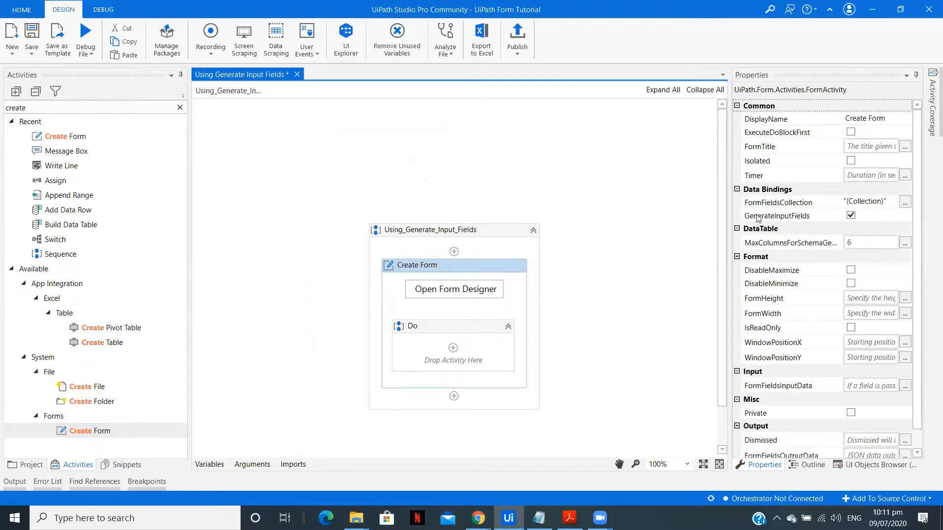
pyautogui.moveTo(654, 277)
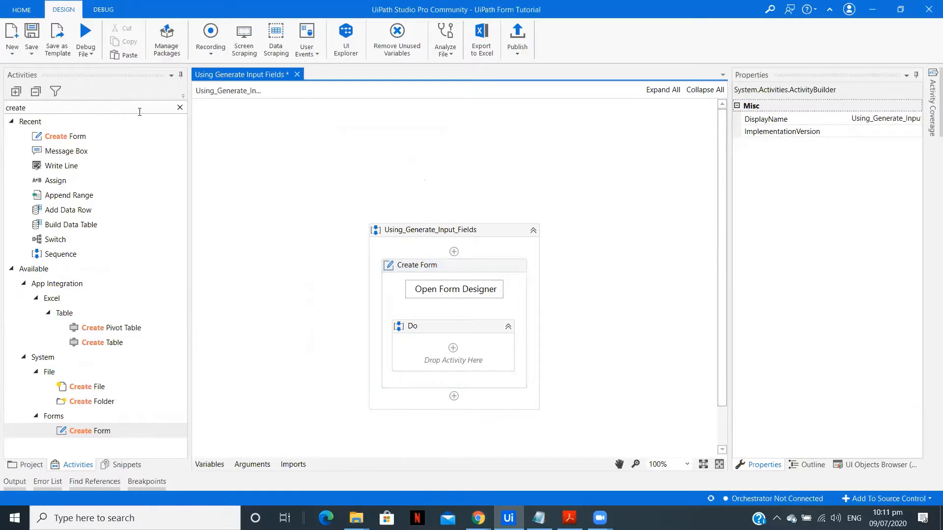
pyautogui.click(180, 108)
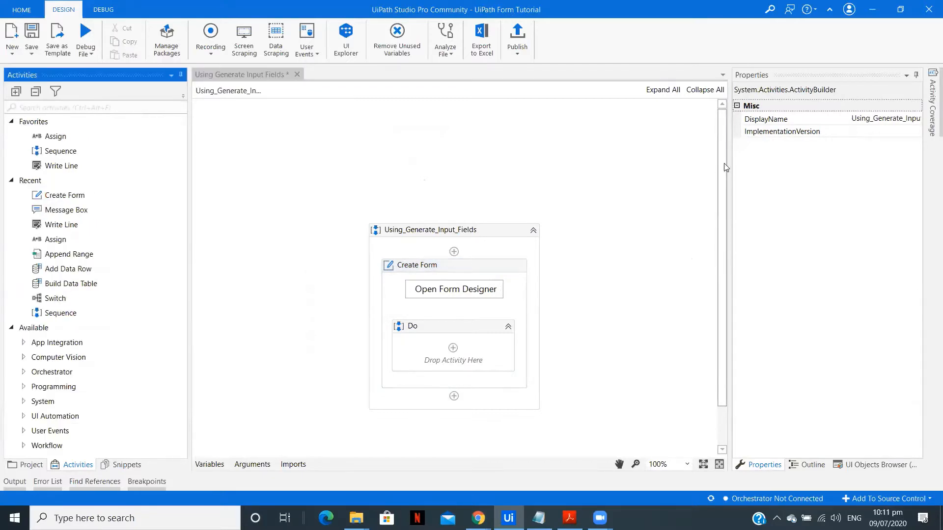
pyautogui.moveTo(453, 290)
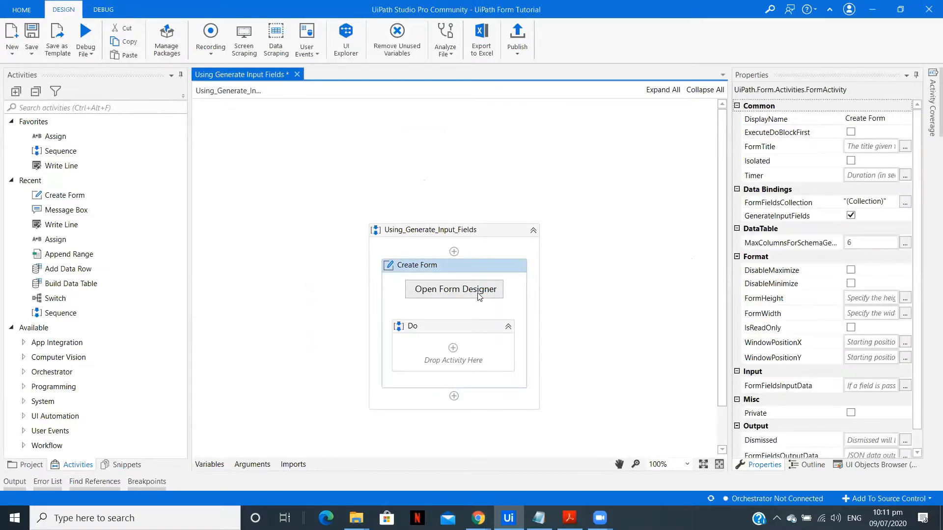
# Step: Add then remove a Text Field and Number, saving the form with only Submit
pyautogui.click(454, 289)
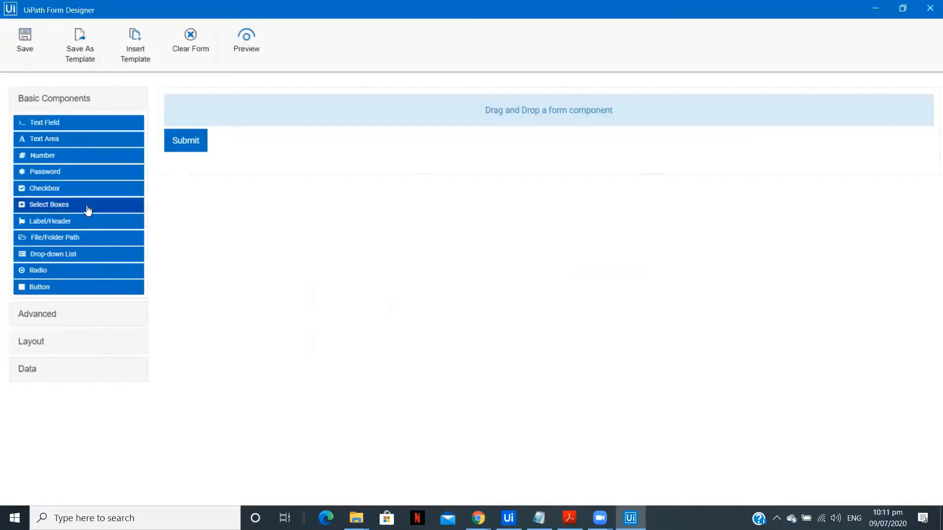
pyautogui.moveTo(43, 122); pyautogui.dragTo(191, 107)
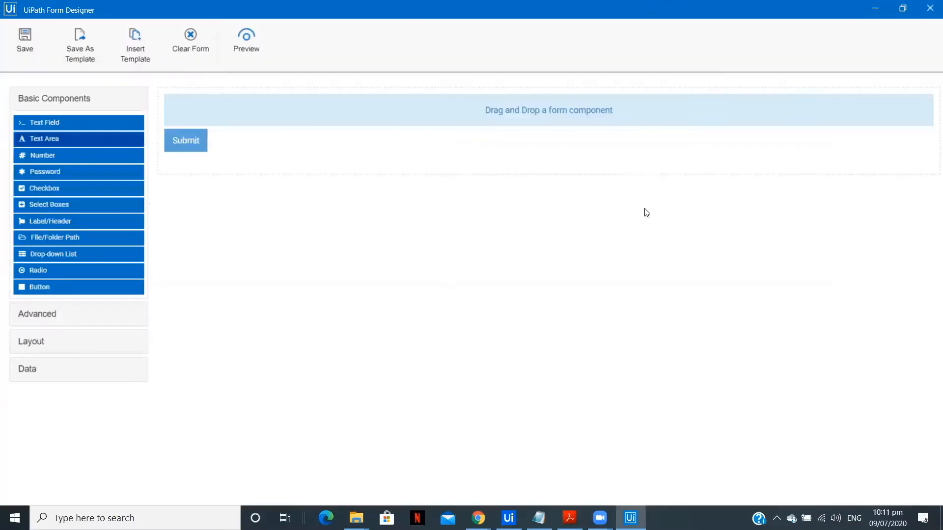
pyautogui.moveTo(43, 123); pyautogui.dragTo(217, 107)
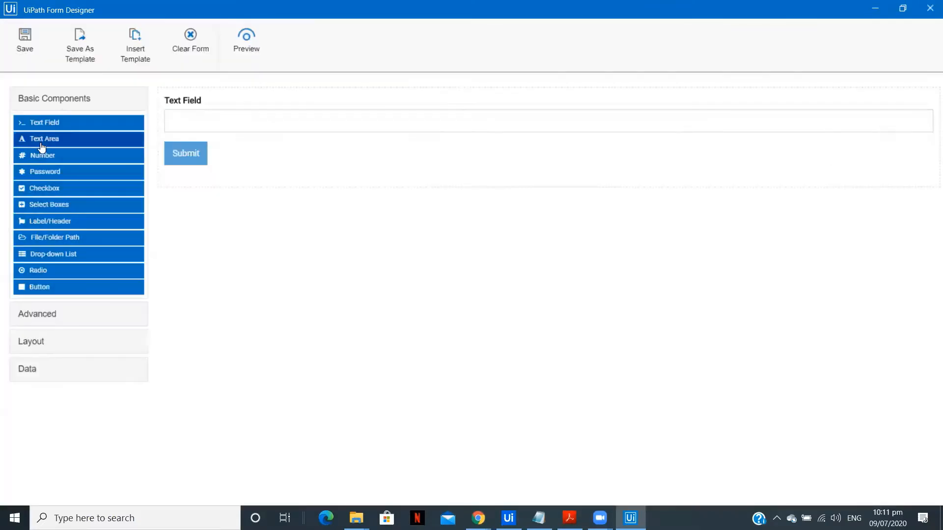
pyautogui.click(43, 156)
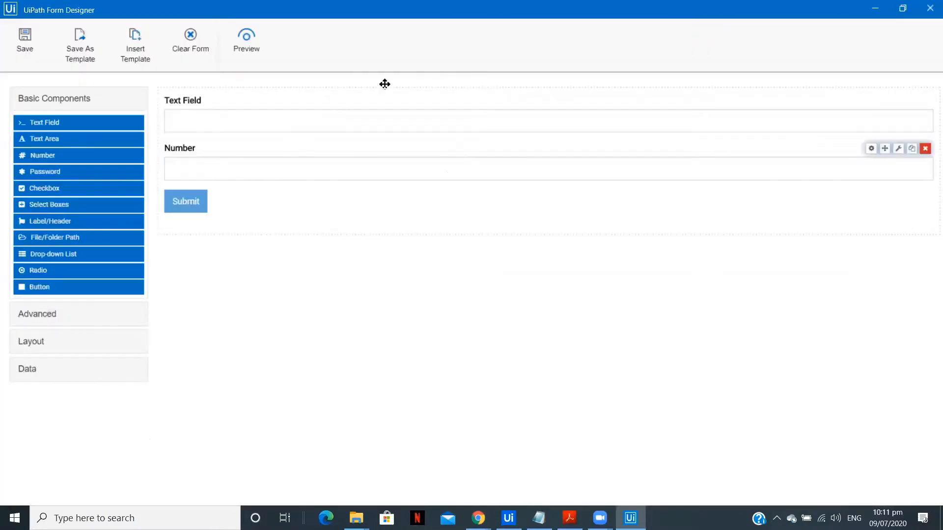
pyautogui.moveTo(844, 96)
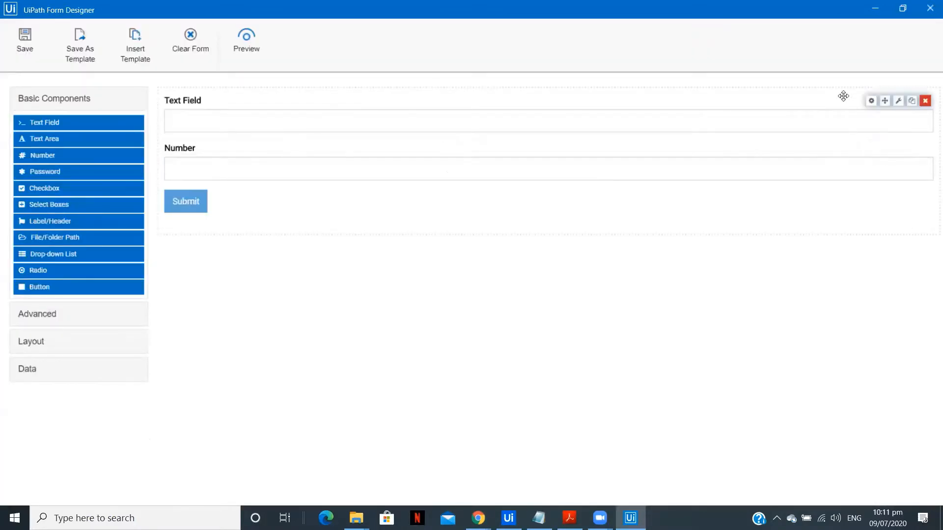
pyautogui.click(925, 100)
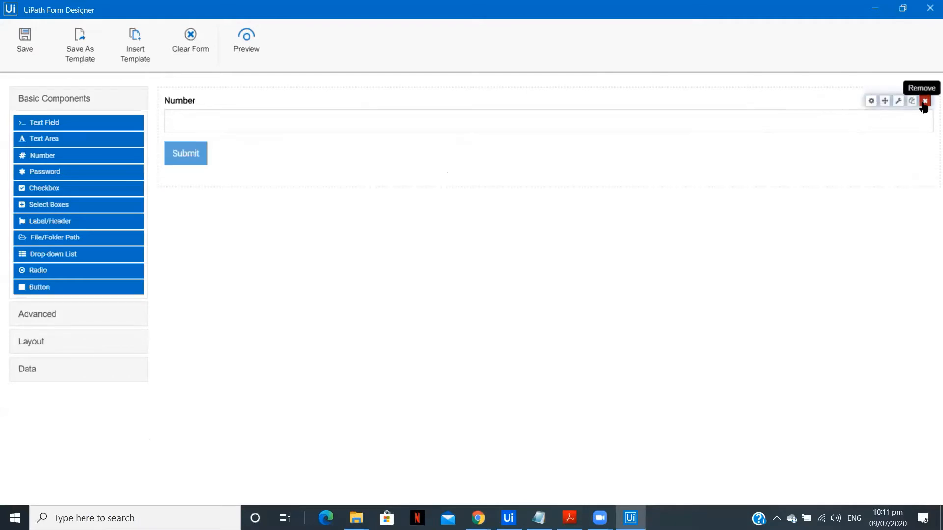
pyautogui.click(925, 100)
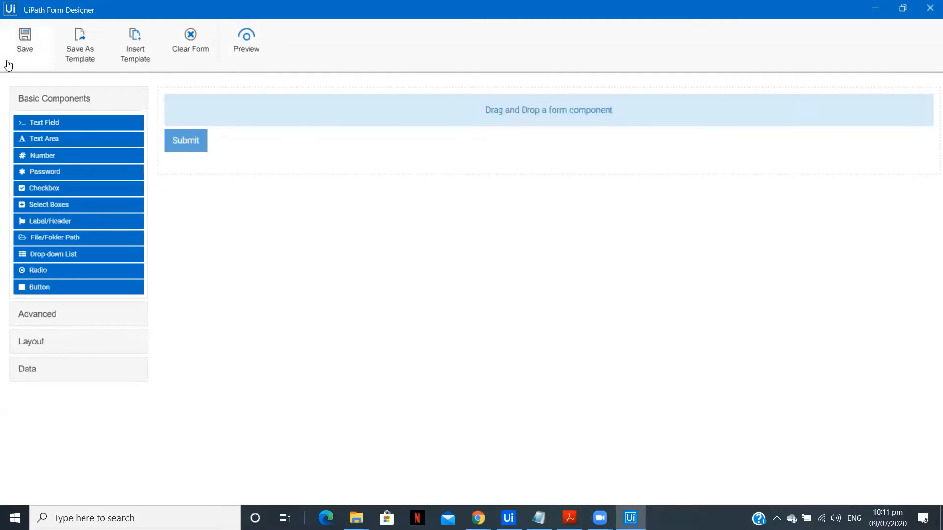
pyautogui.click(24, 39)
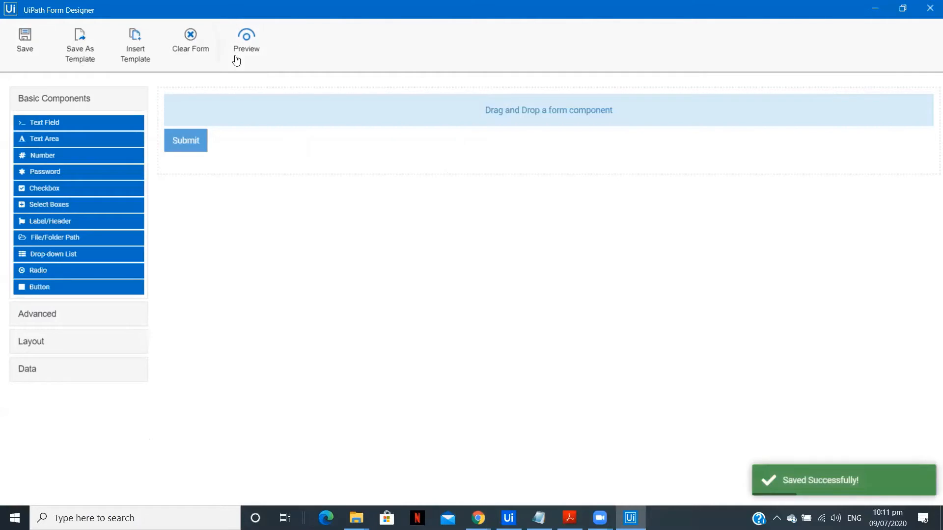
pyautogui.moveTo(929, 9)
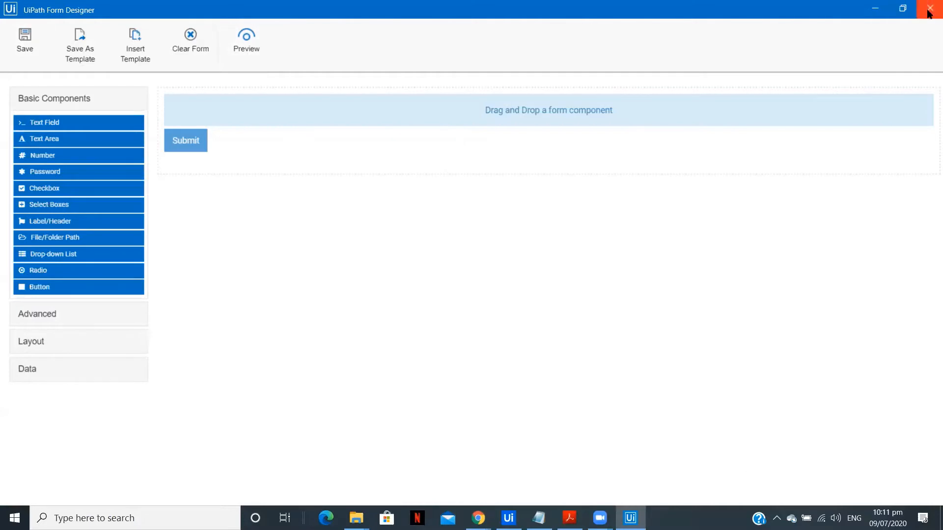
pyautogui.click(930, 9)
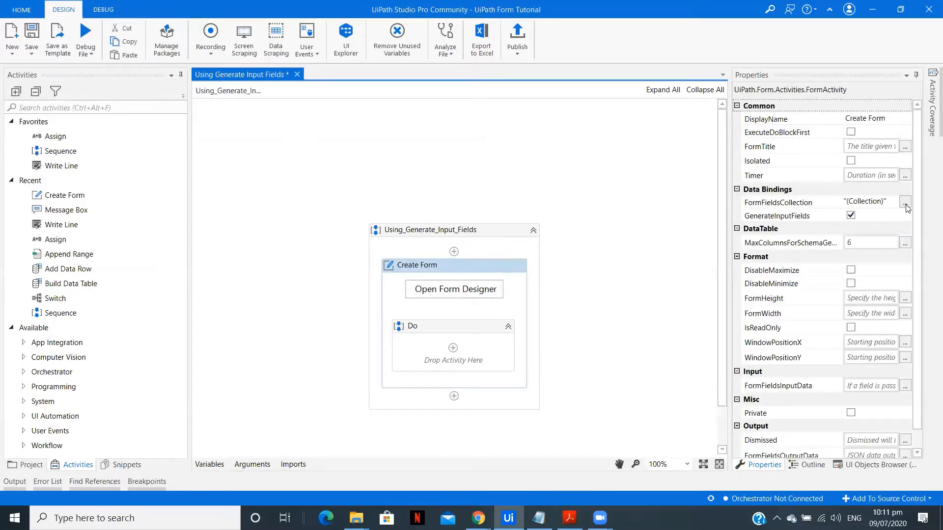
# Step: Create argument 'name' with Out direction, valued via Set Var to a new name variable
pyautogui.click(905, 201)
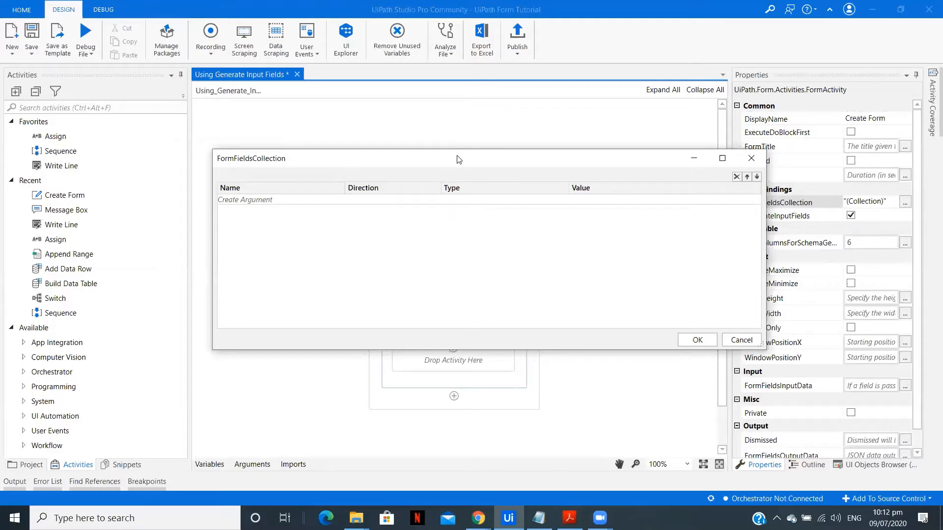
pyautogui.moveTo(383, 164)
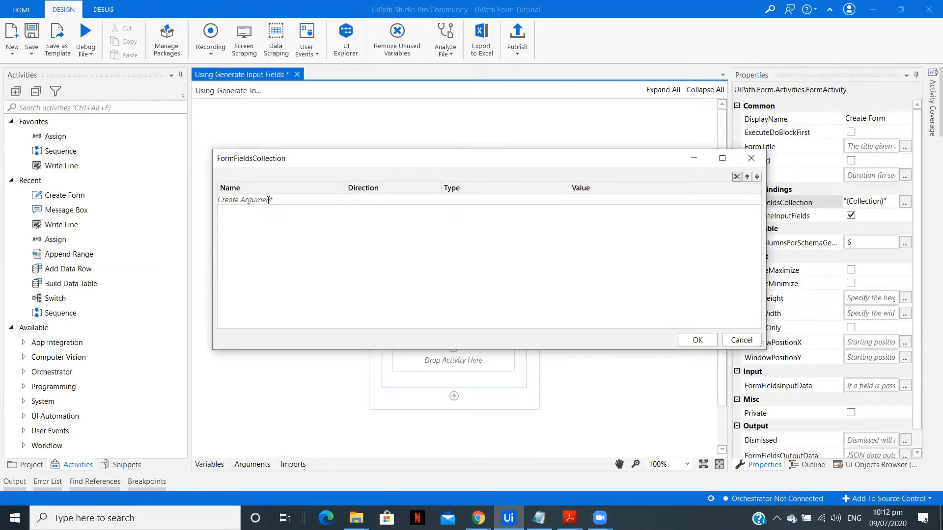
pyautogui.click(245, 200)
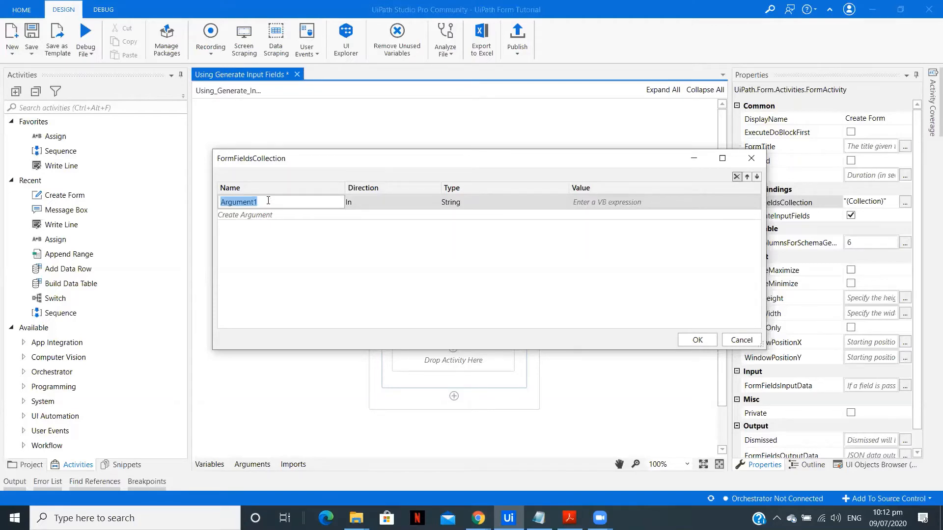
pyautogui.write('name')
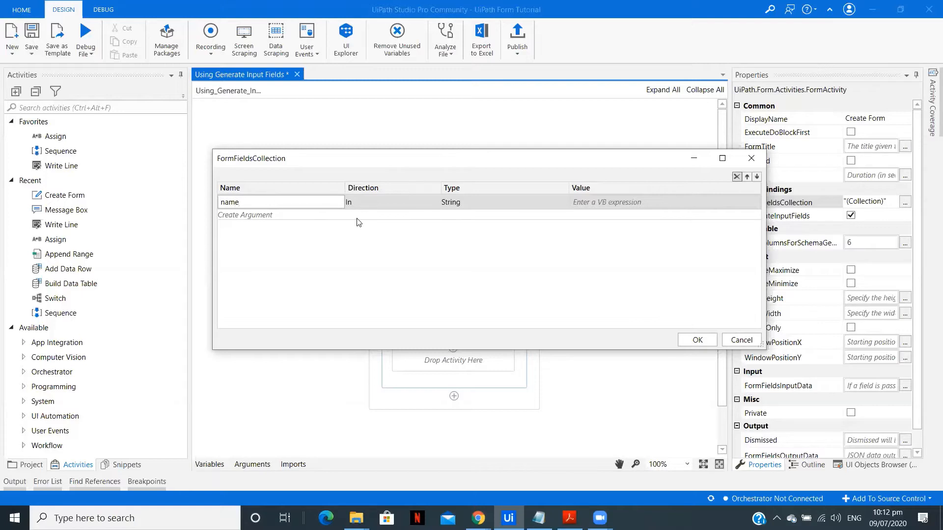
pyautogui.click(434, 202)
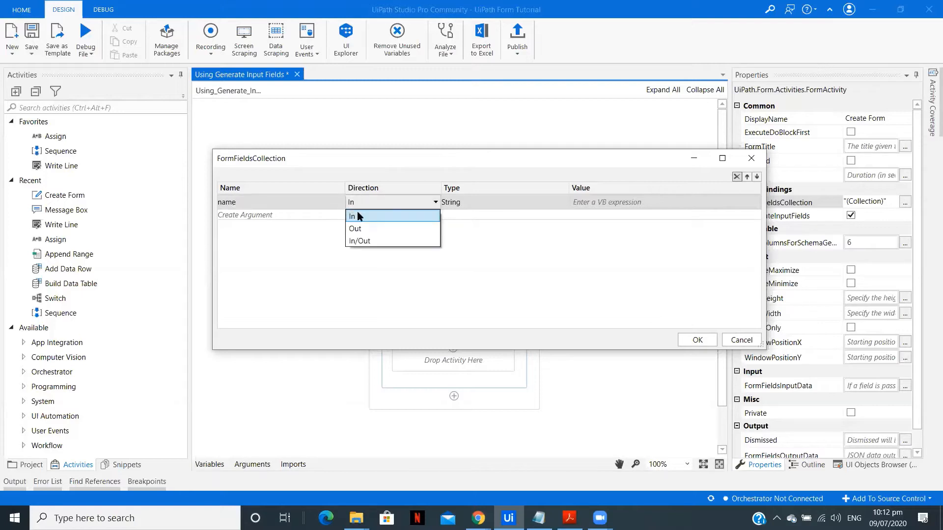
pyautogui.click(354, 228)
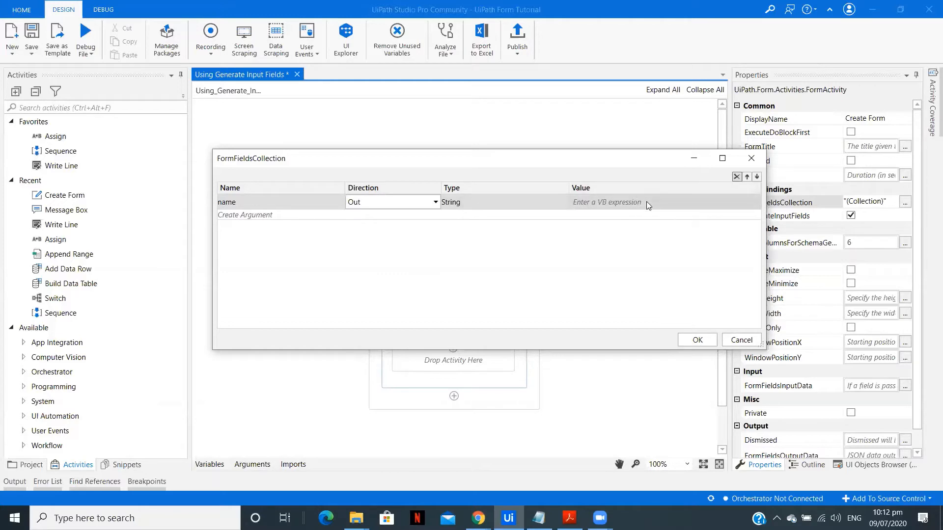
pyautogui.click(665, 202)
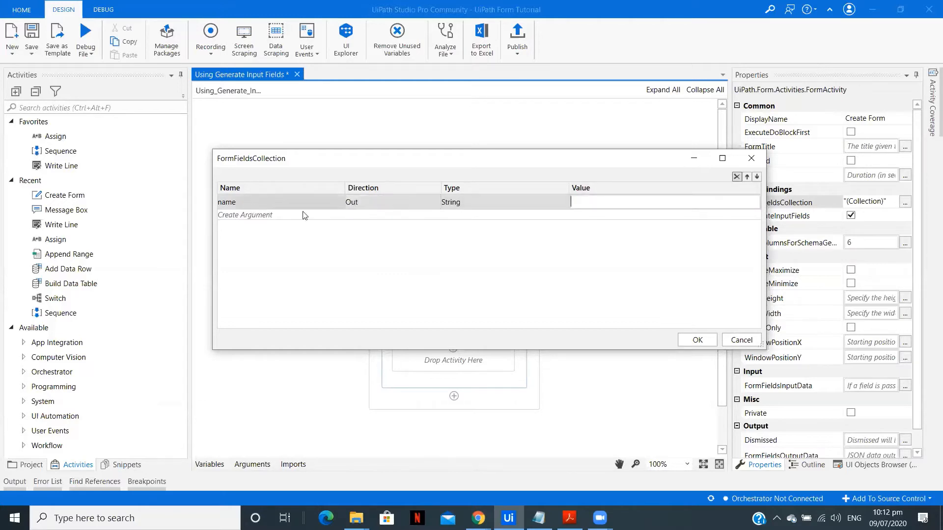
pyautogui.write('Set Var:')
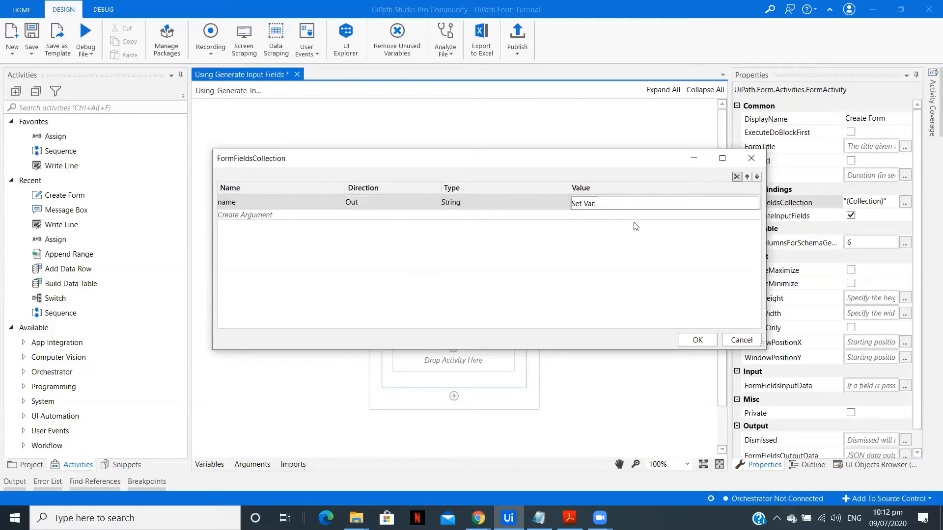
pyautogui.write('name')
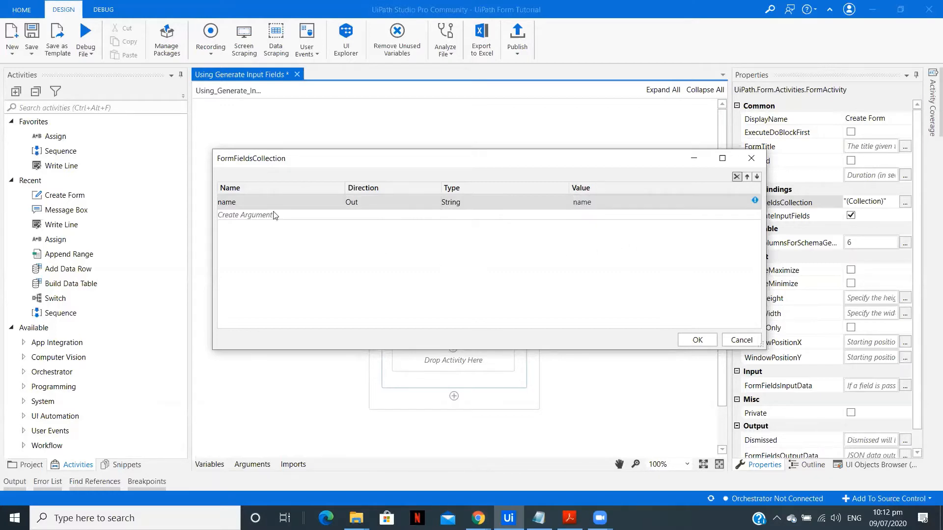
# Step: Add Out String arguments hobbies and intrestareas with Set Var values and confirm
pyautogui.click(246, 215)
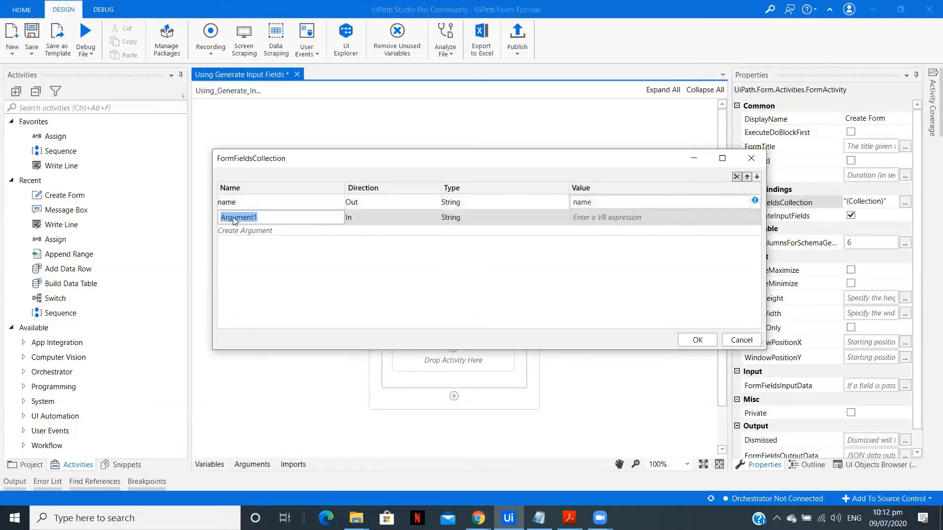
pyautogui.write('email')
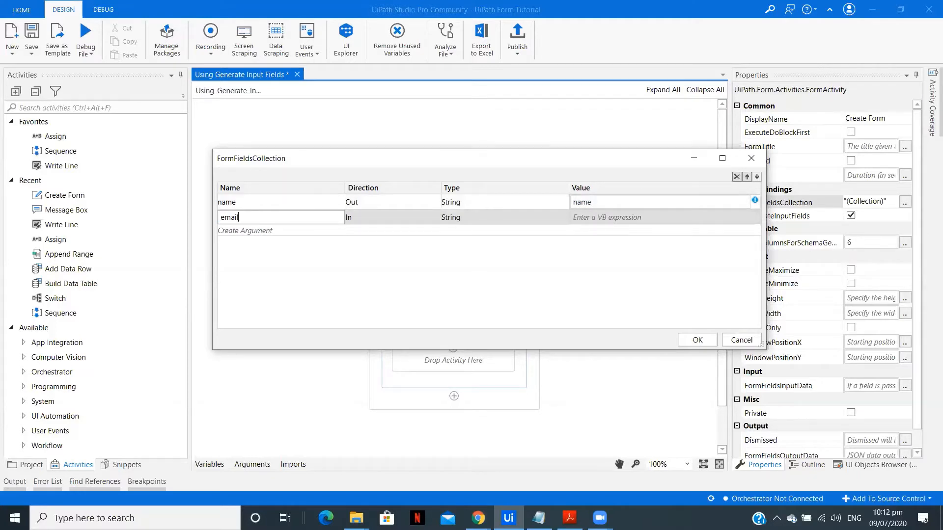
pyautogui.write('id')
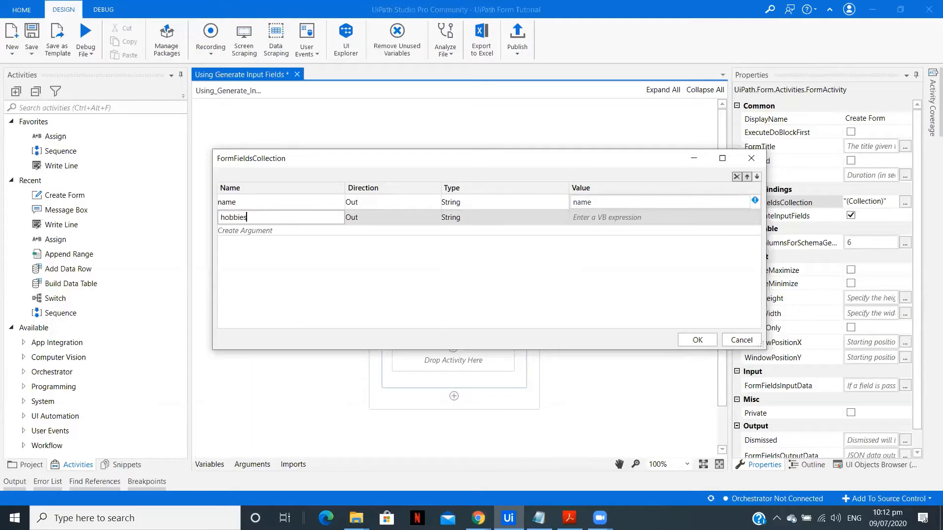
pyautogui.click(421, 294)
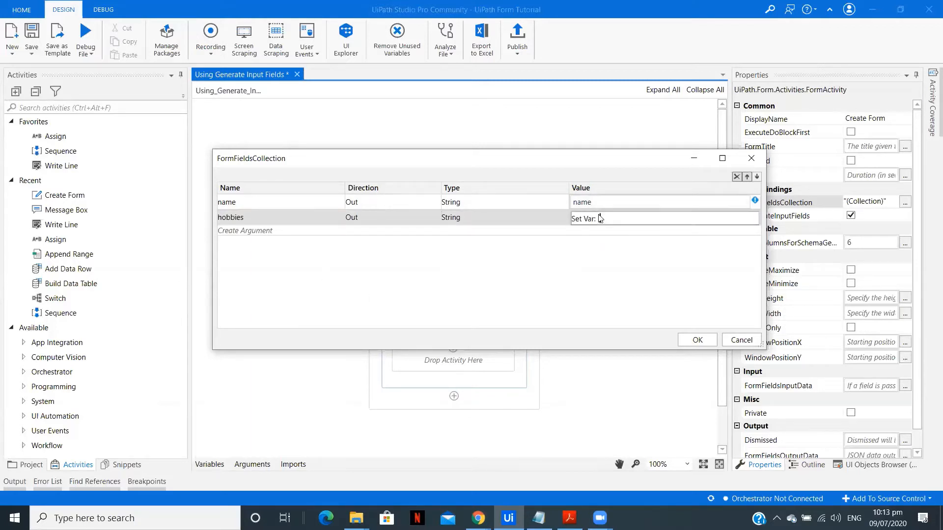
pyautogui.write('hobbies')
pyautogui.write('intrest')
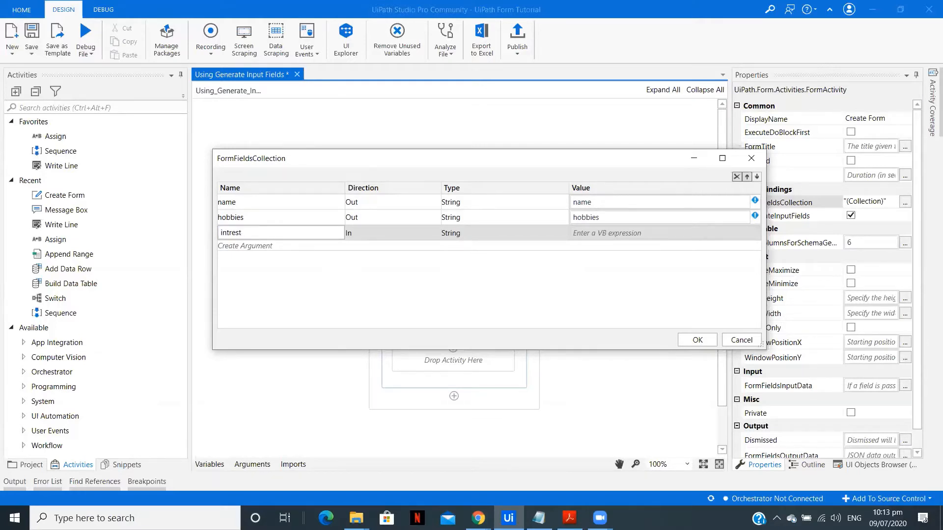
pyautogui.write('areas')
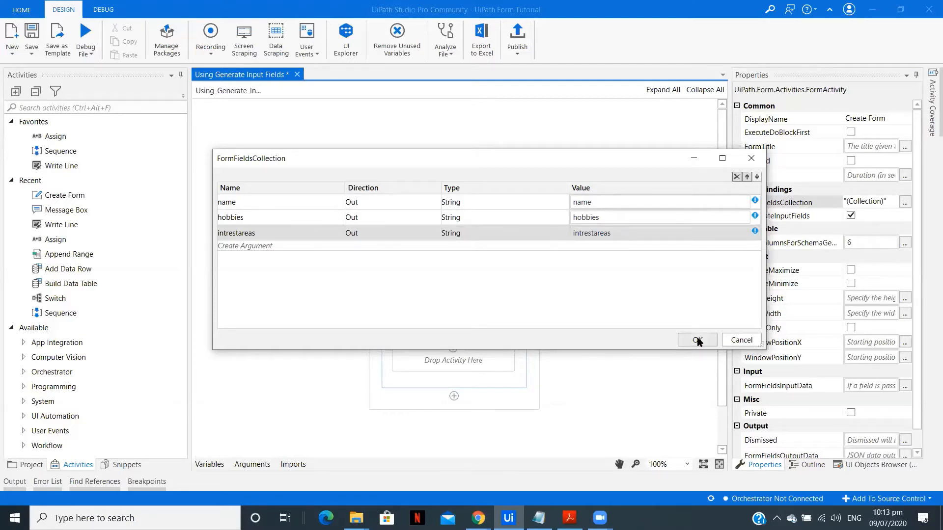
pyautogui.click(696, 340)
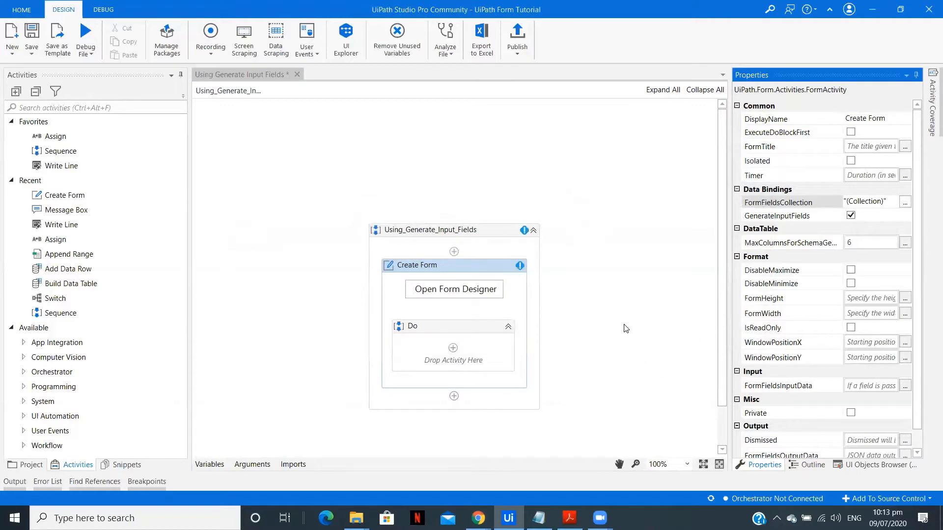
pyautogui.moveTo(756, 215)
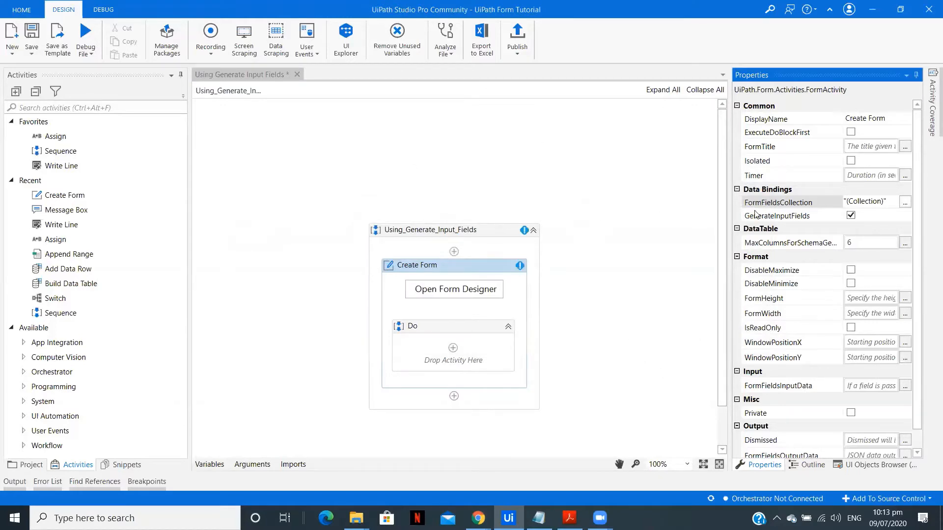
# Step: Reopen FormFieldsCollection to review the three arguments, then close it
pyautogui.click(905, 202)
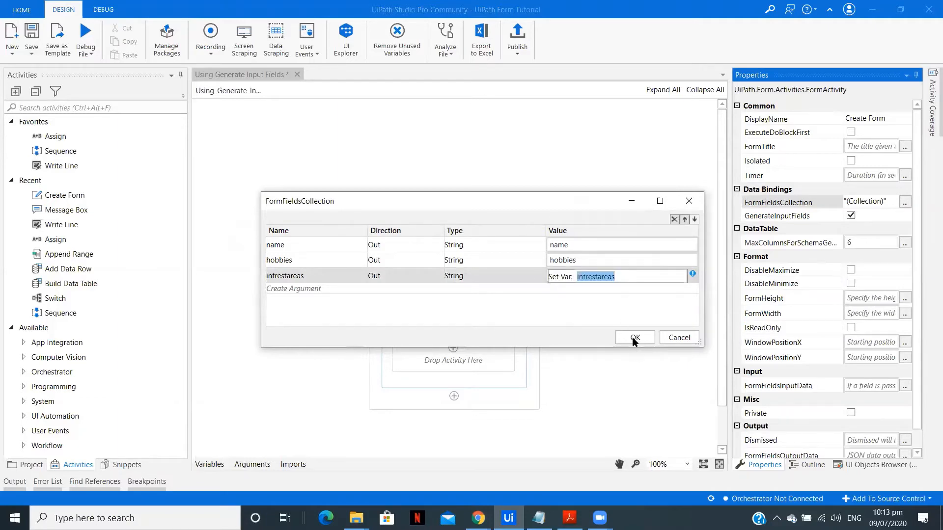
pyautogui.click(633, 337)
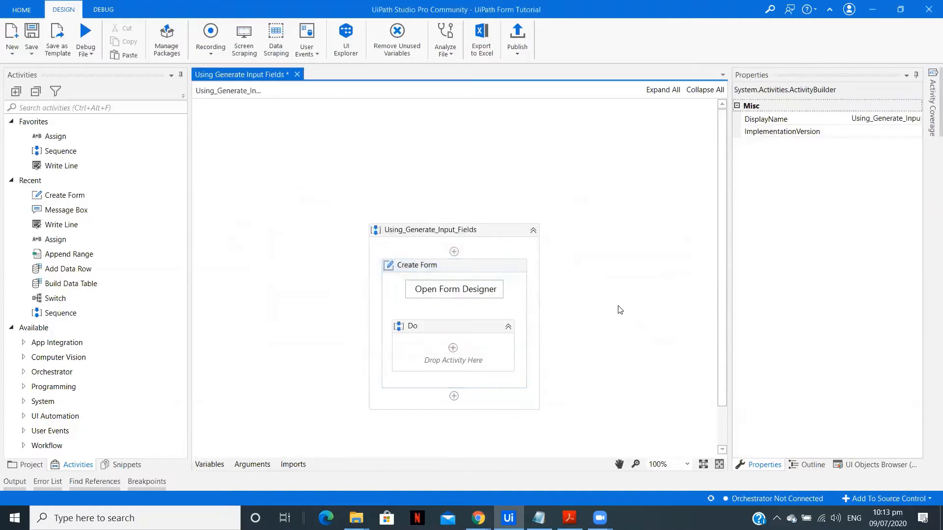
pyautogui.click(428, 230)
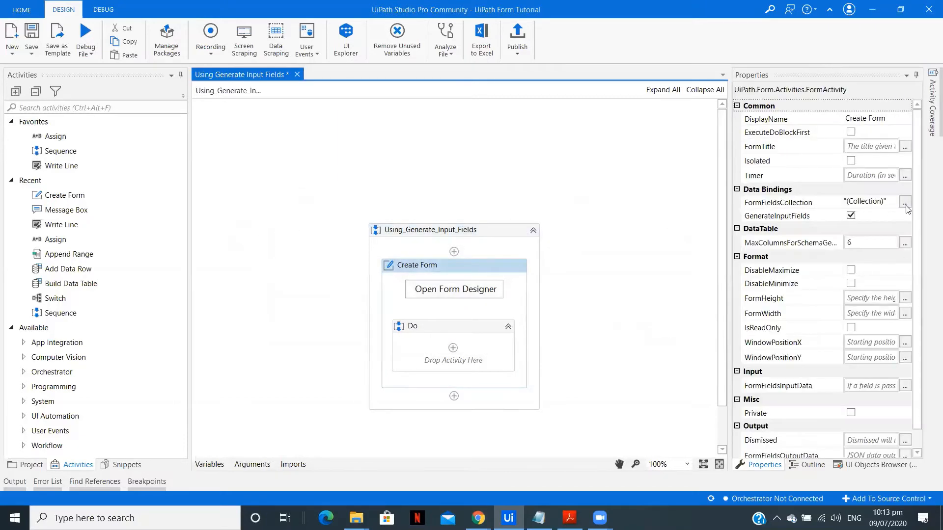
pyautogui.click(905, 201)
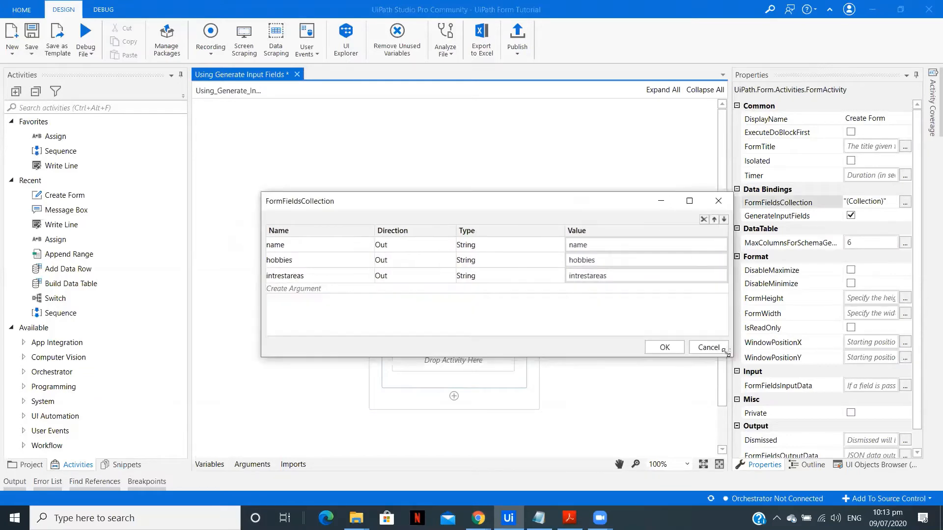
pyautogui.moveTo(479, 350)
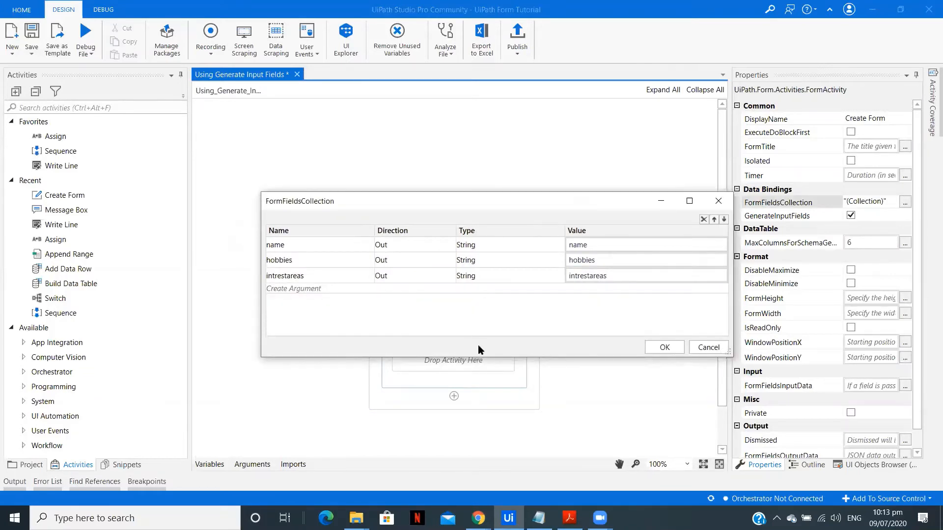
pyautogui.moveTo(643, 352)
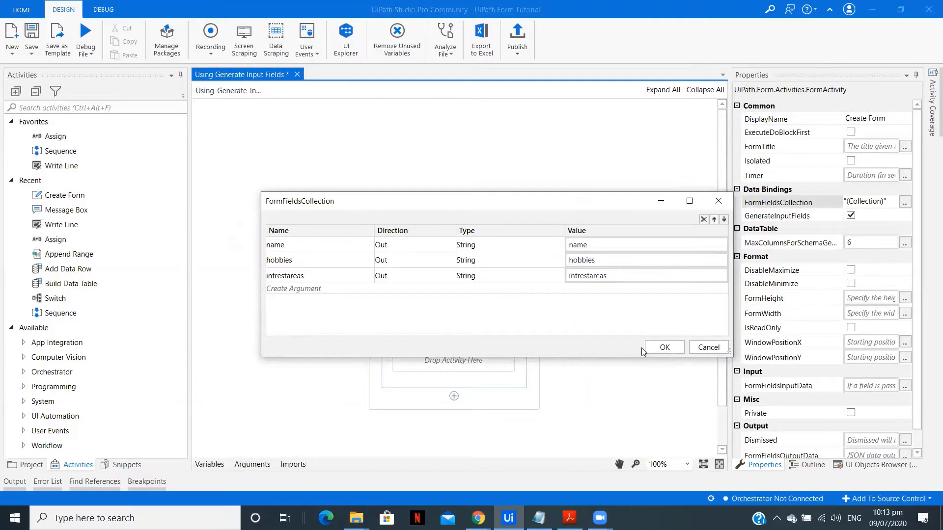
pyautogui.click(663, 348)
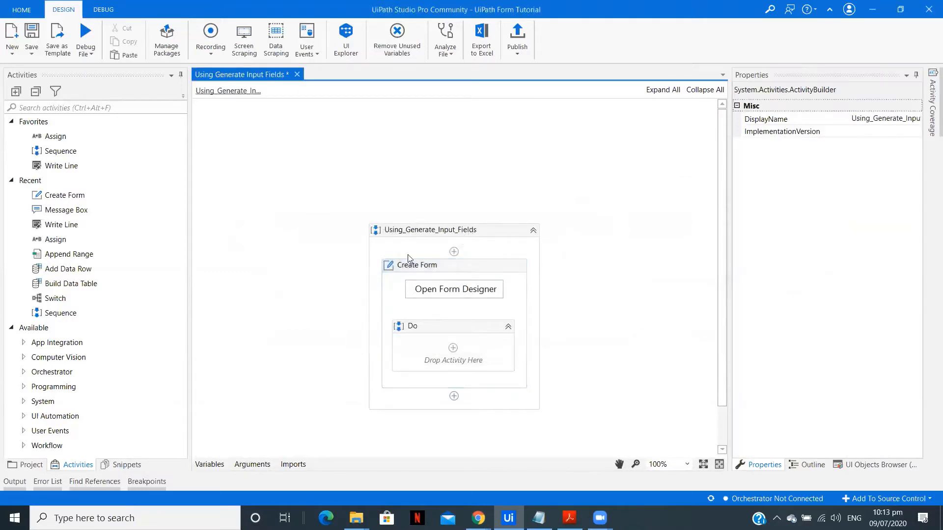
# Step: Open Form Designer on Create Form and update it with name, hobbies, intrestareas fields
pyautogui.click(416, 266)
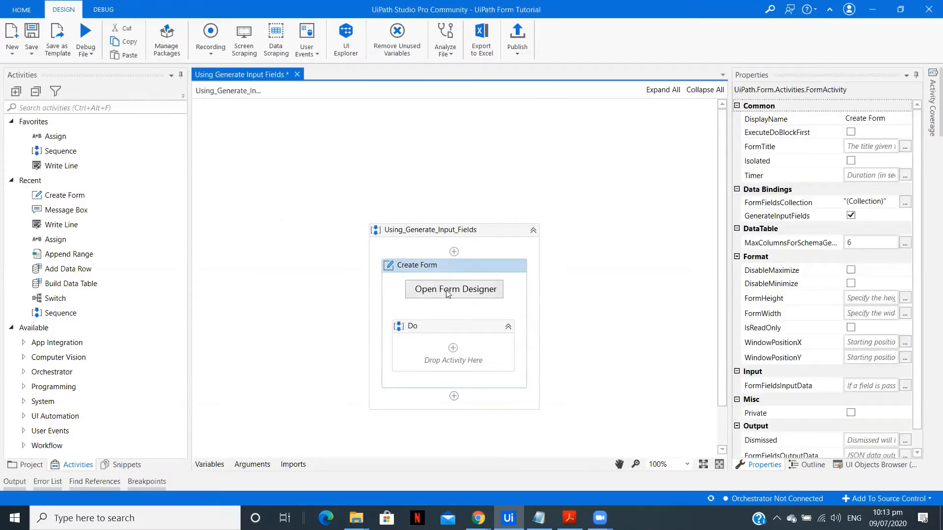
pyautogui.click(454, 289)
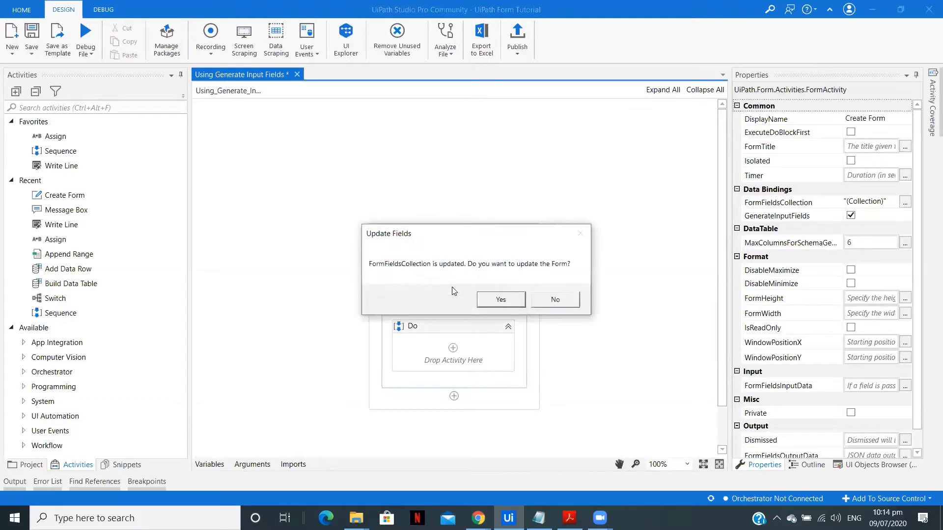
pyautogui.moveTo(418, 272)
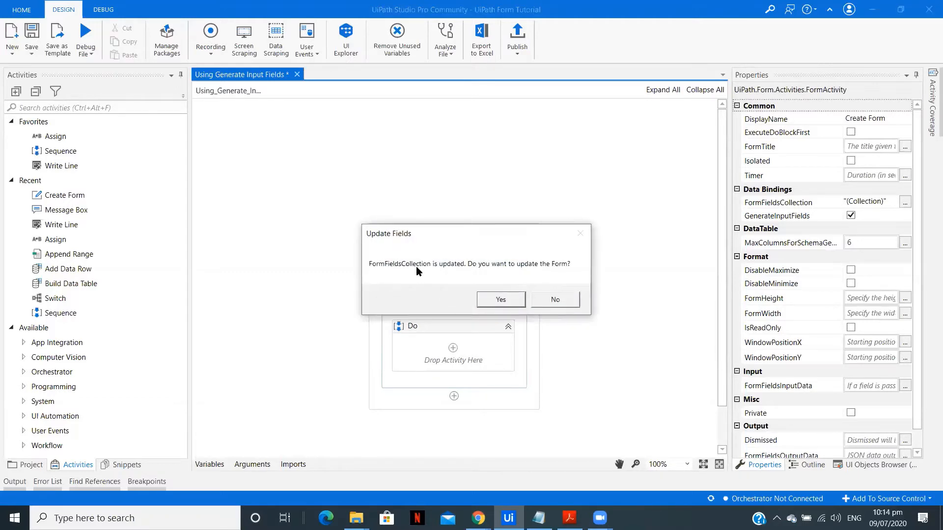
pyautogui.moveTo(556, 270)
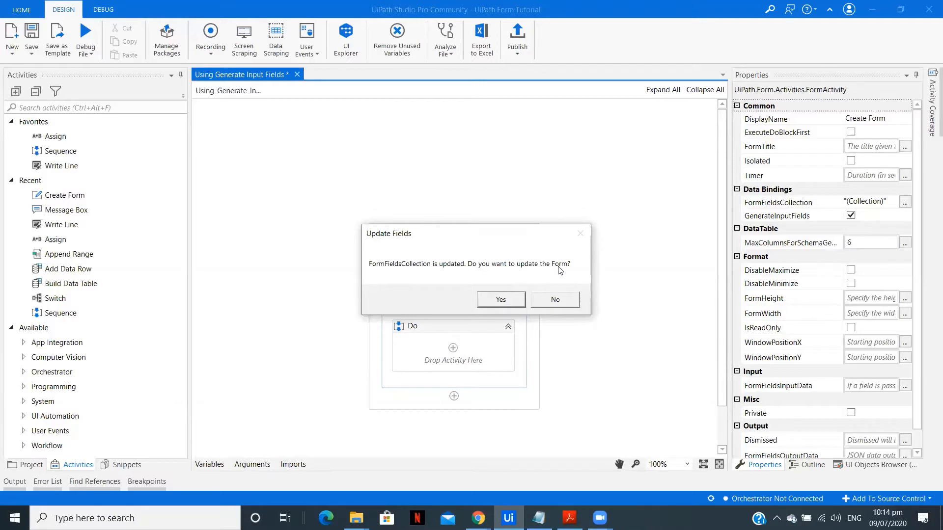
pyautogui.moveTo(556, 275)
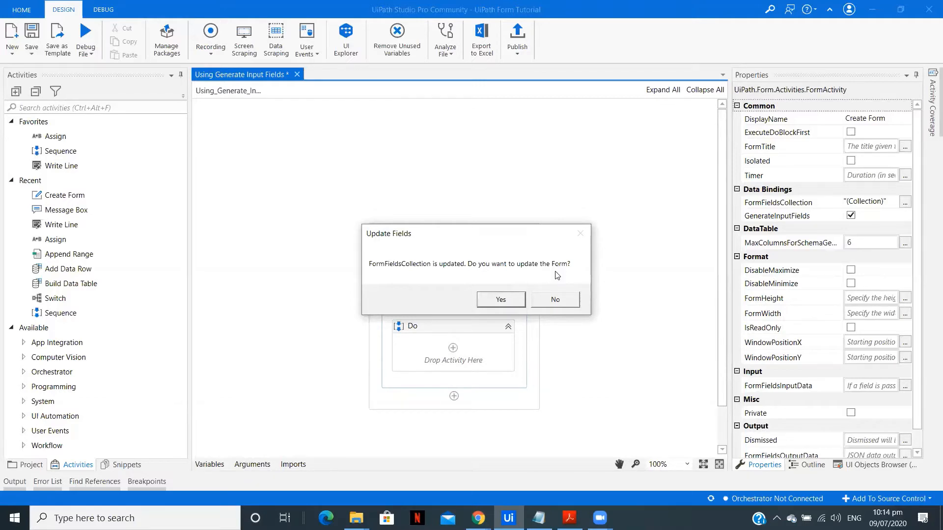
pyautogui.moveTo(523, 292)
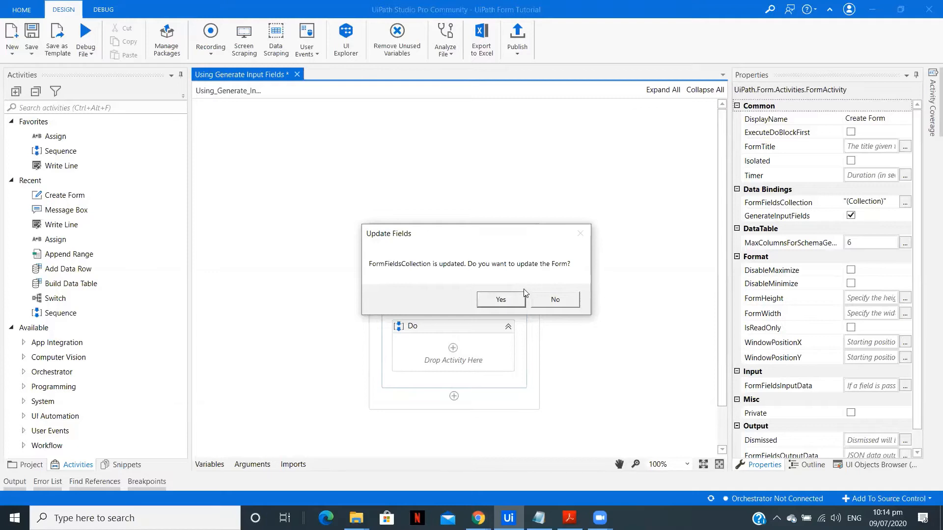
pyautogui.moveTo(520, 296)
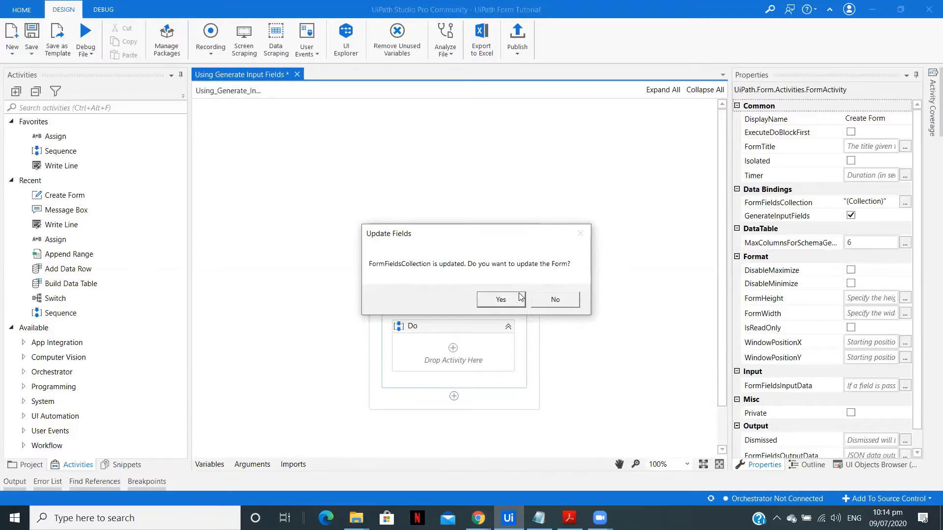
pyautogui.click(500, 300)
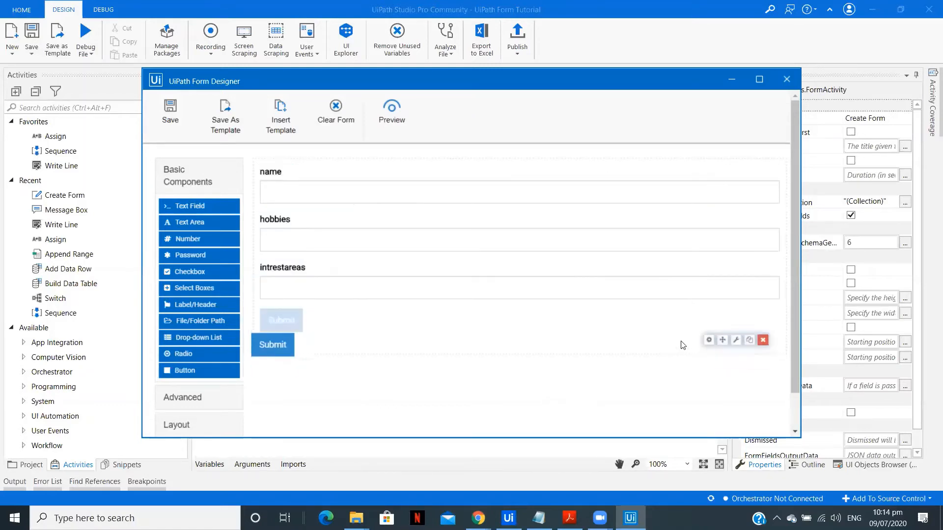
# Step: Label the first field 'Name', check Required under Validation, and save it
pyautogui.click(759, 79)
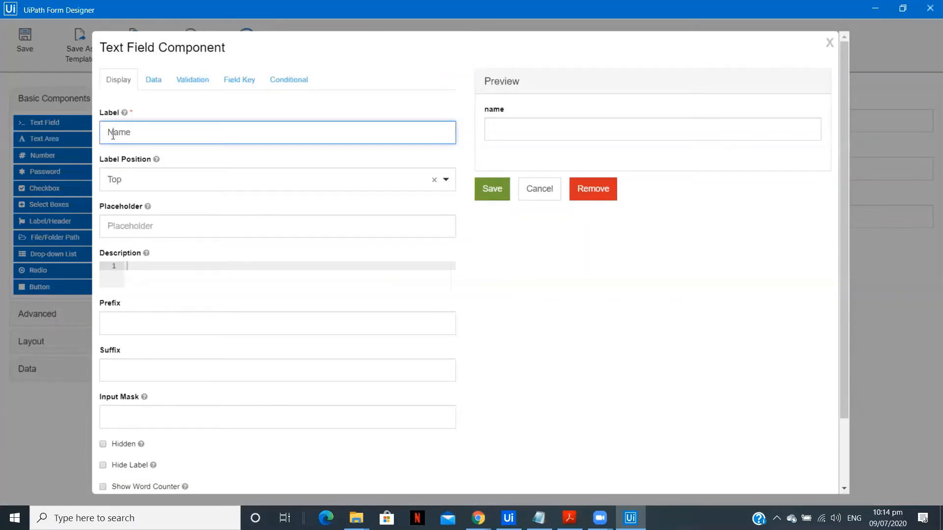
pyautogui.click(239, 79)
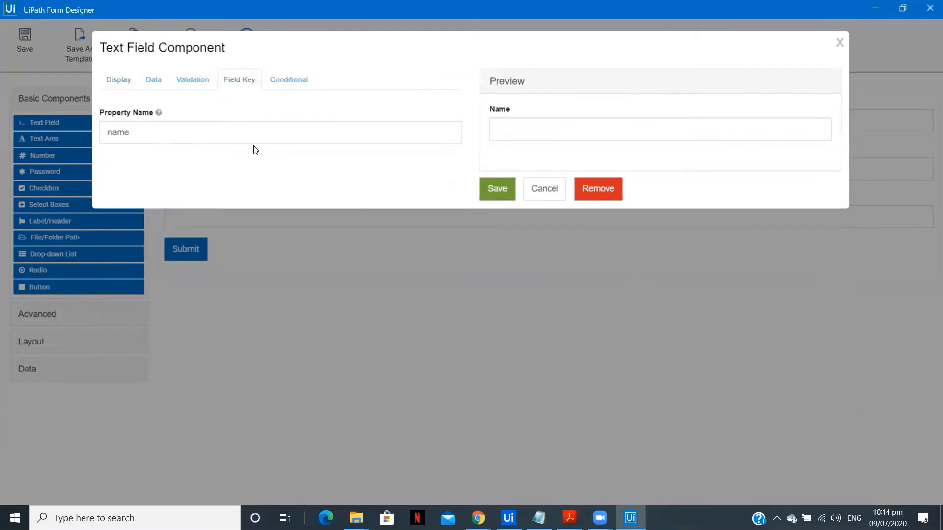
pyautogui.click(119, 80)
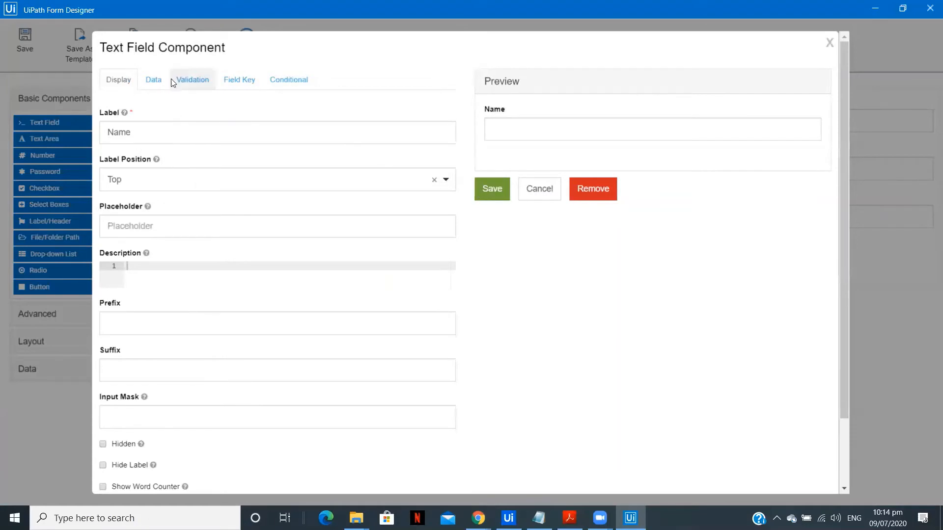
pyautogui.click(193, 79)
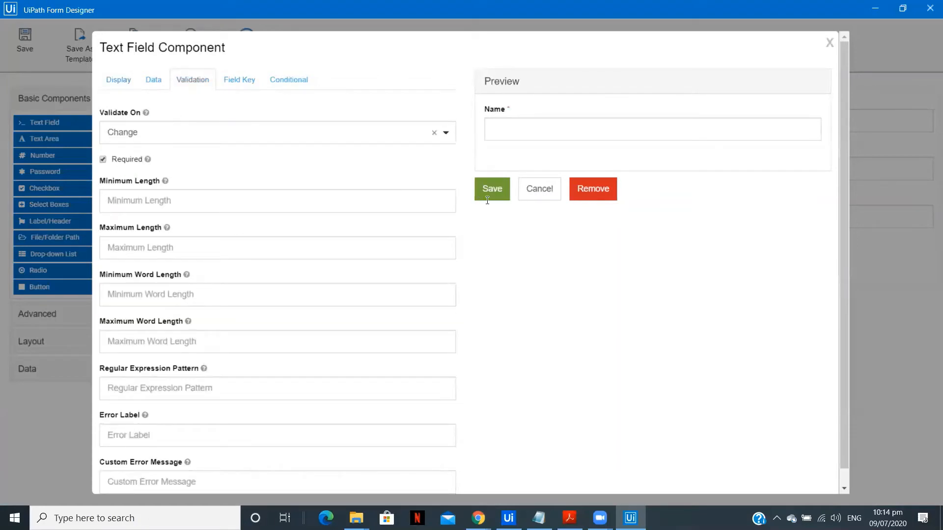
pyautogui.click(491, 189)
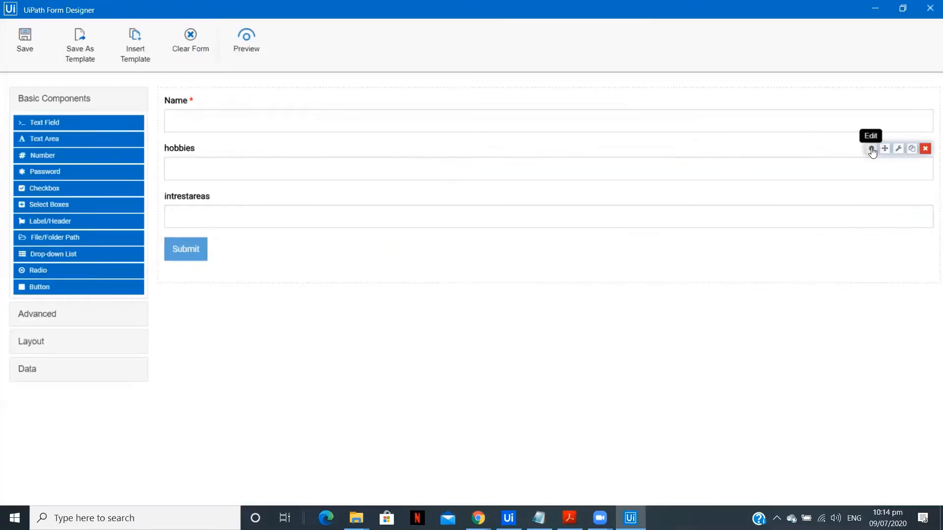
# Step: Make the Hobbies field required under Validation and save it
pyautogui.click(872, 148)
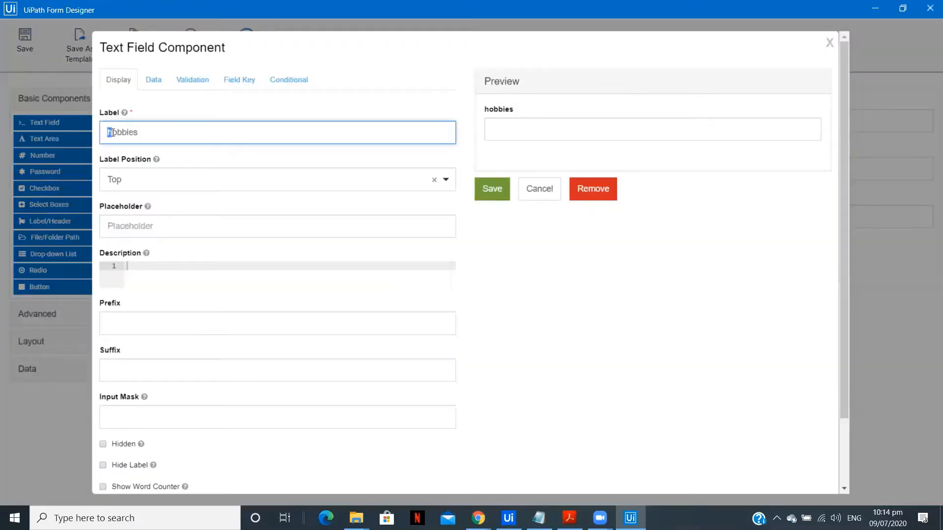
pyautogui.click(192, 80)
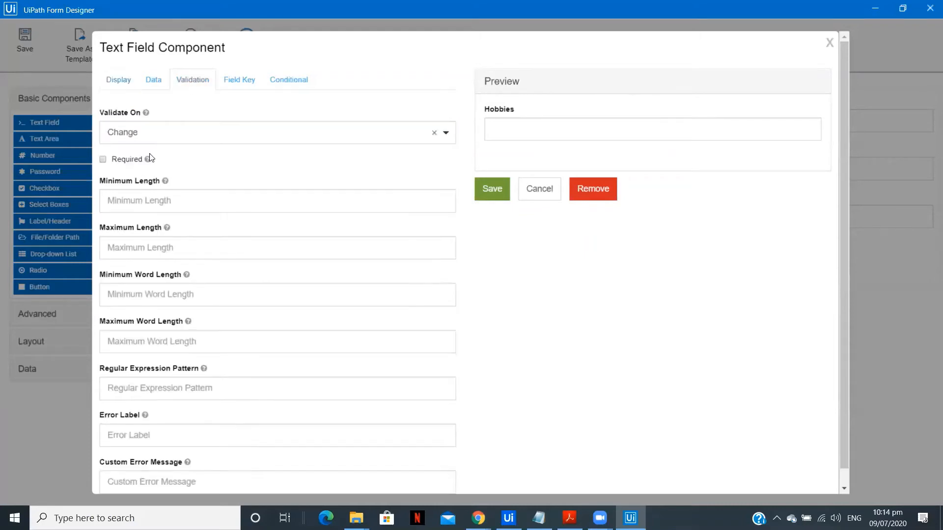
pyautogui.click(491, 188)
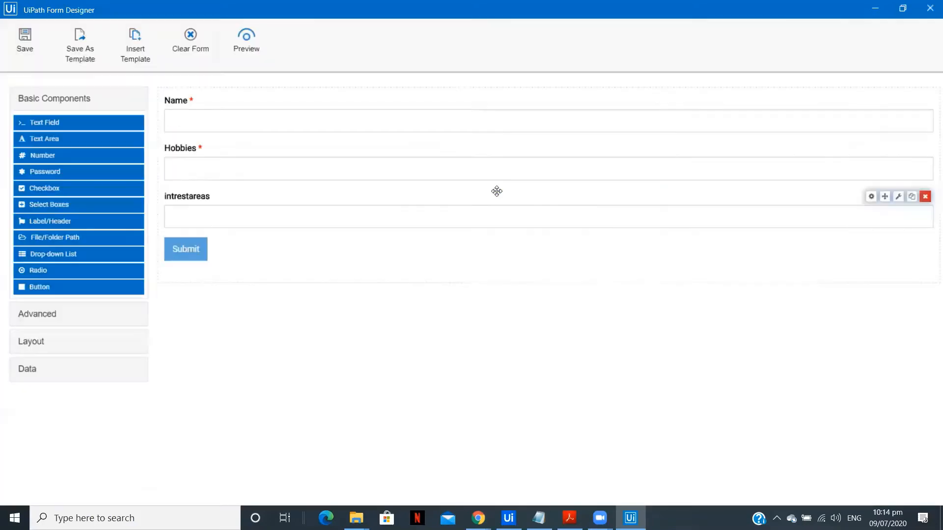
# Step: Relabel intrestareas as 'Interest areas', mark it required, check its field key, and save
pyautogui.click(870, 196)
pyautogui.write('Interest areas')
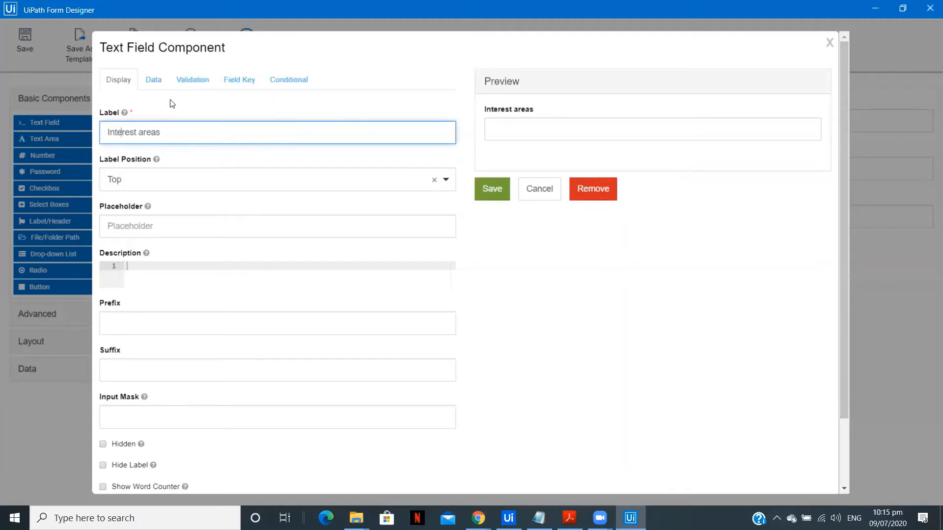
pyautogui.click(192, 80)
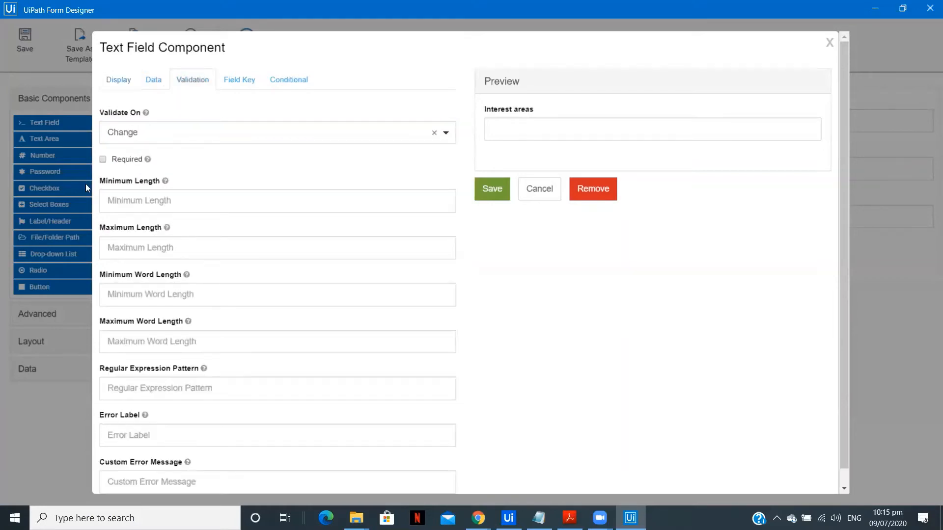
pyautogui.click(239, 80)
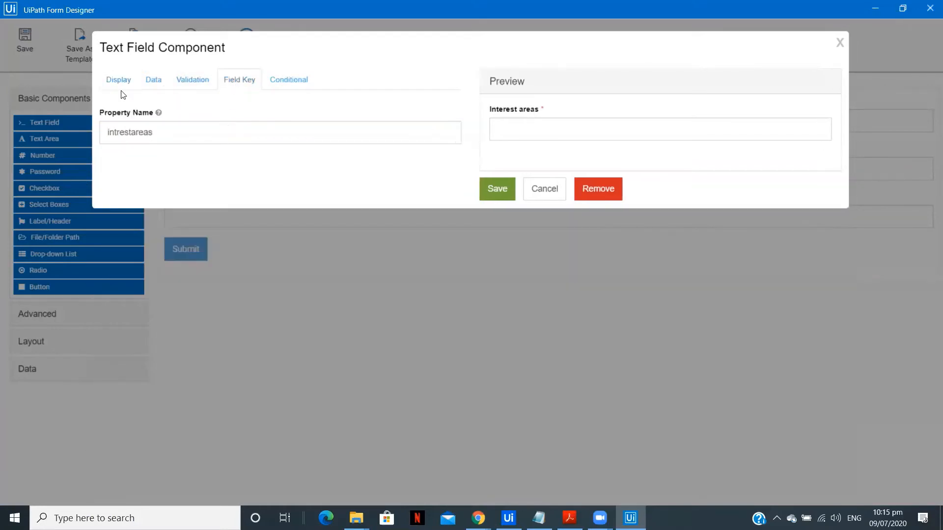
pyautogui.click(118, 80)
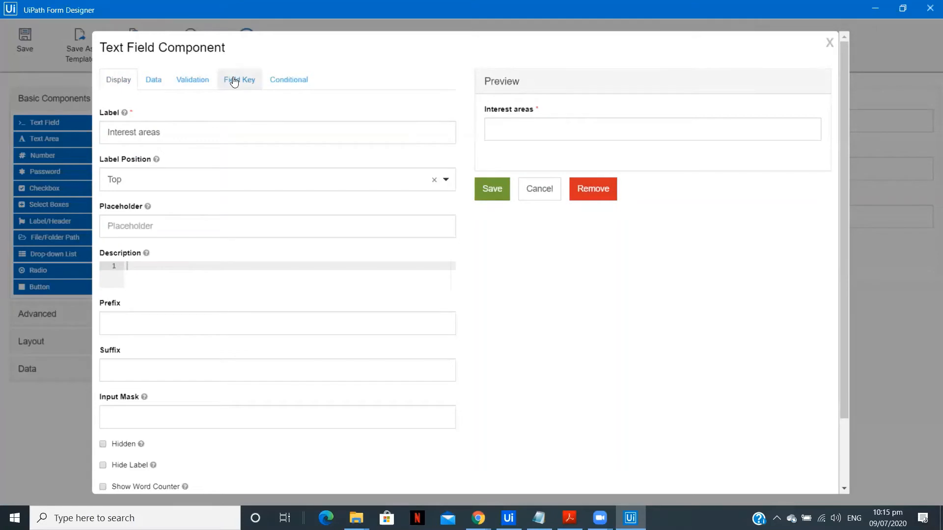
pyautogui.click(239, 79)
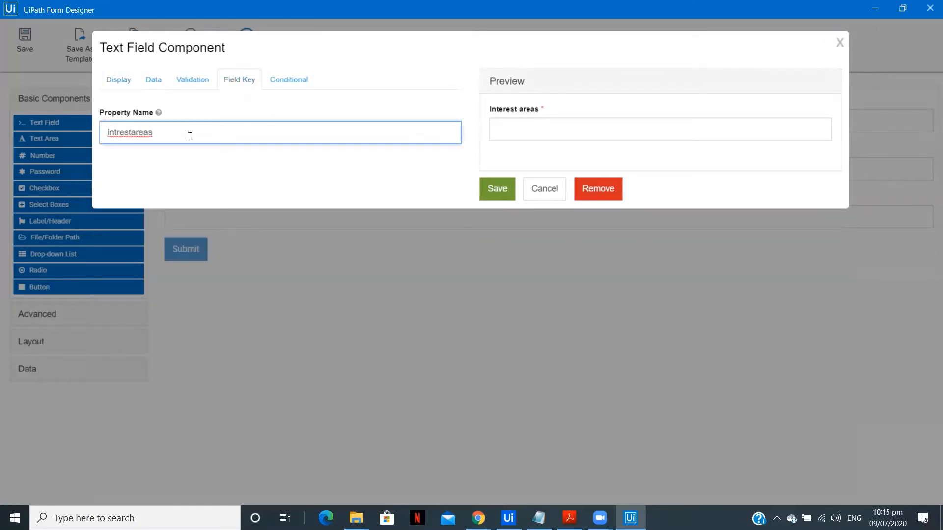
pyautogui.moveTo(113, 91)
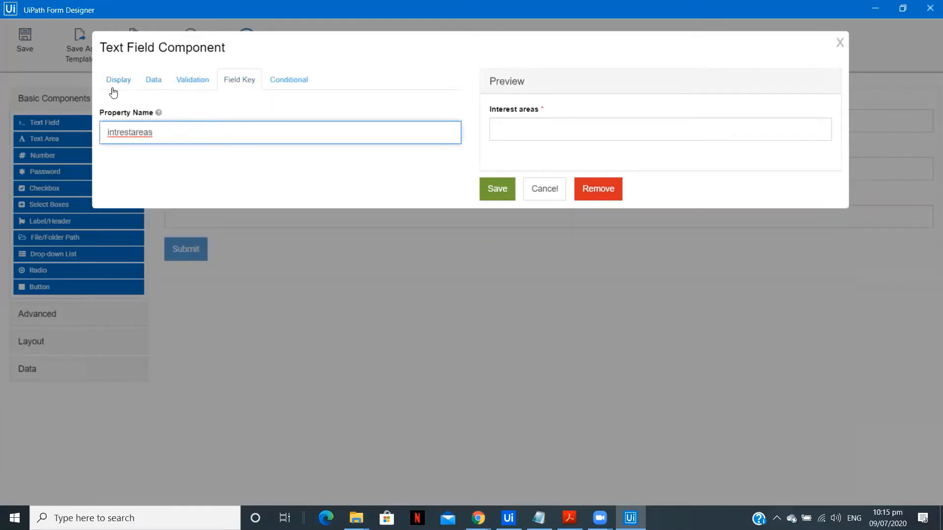
pyautogui.click(496, 189)
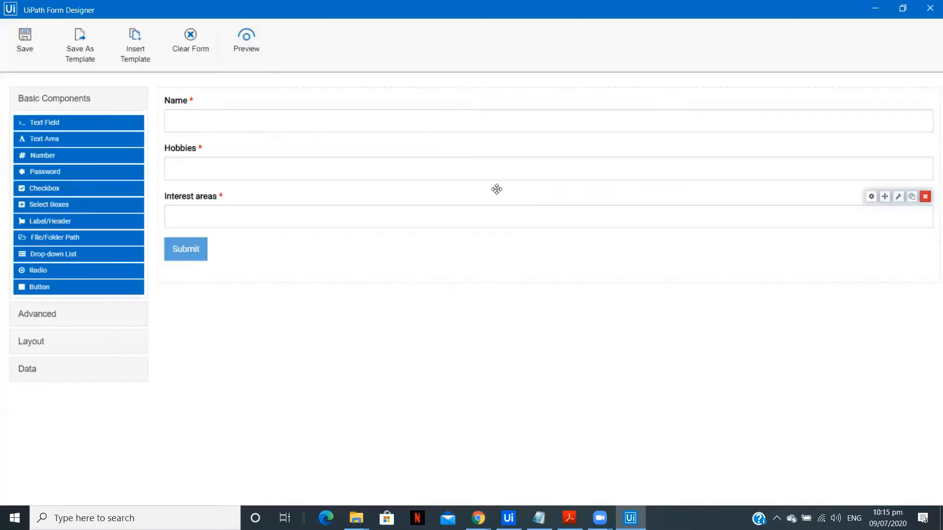
pyautogui.moveTo(247, 42)
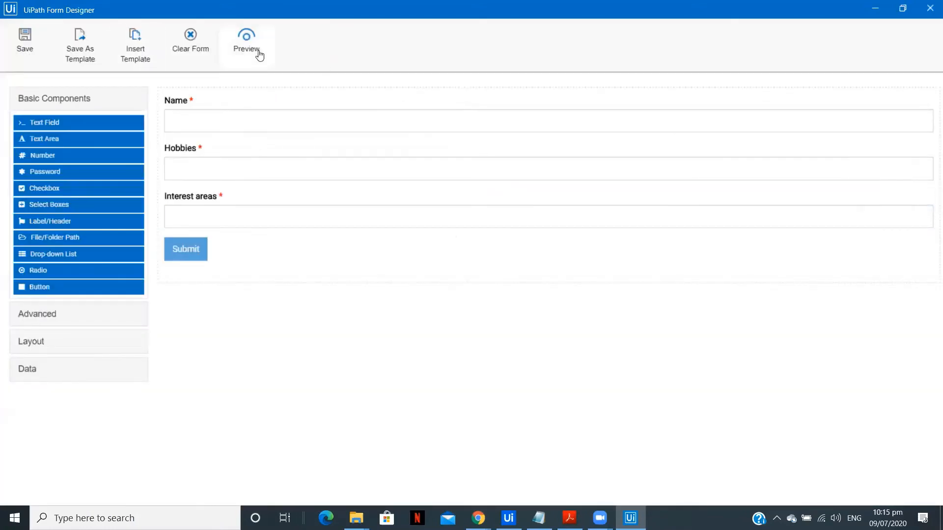
pyautogui.moveTo(258, 54)
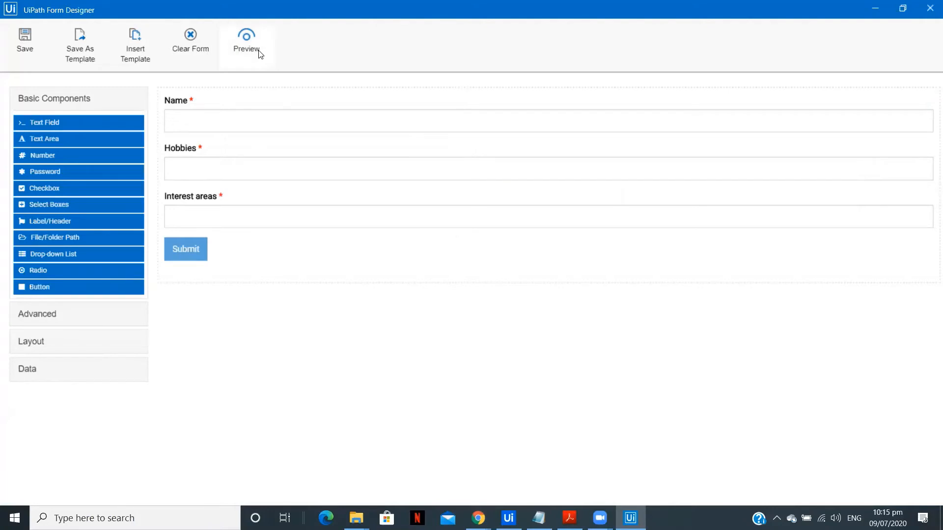
# Step: Apply the Slate theme to the form and set its width to 400 px
pyautogui.click(246, 43)
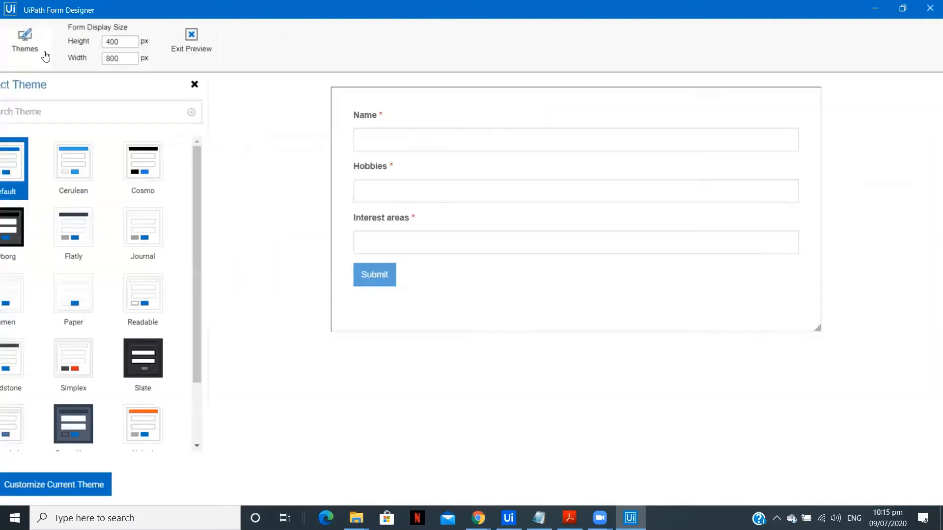
pyautogui.click(142, 359)
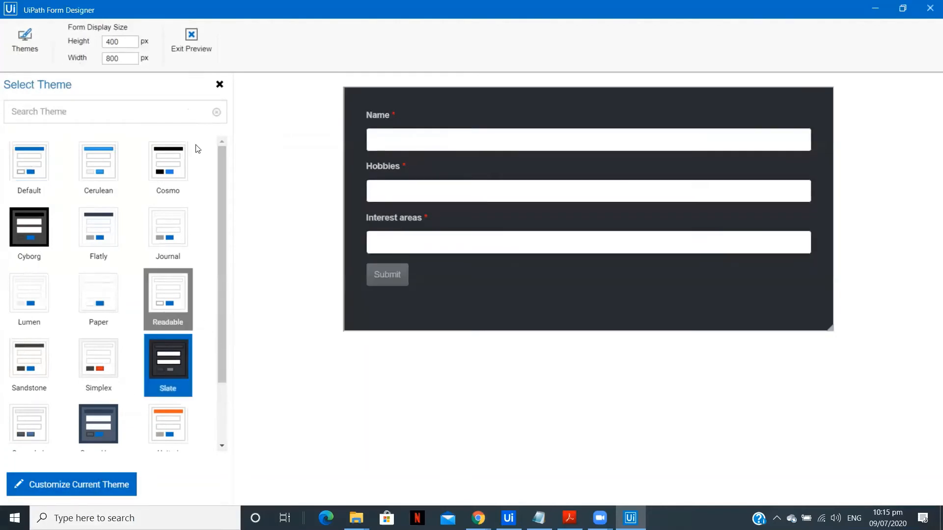
pyautogui.scroll(-3)
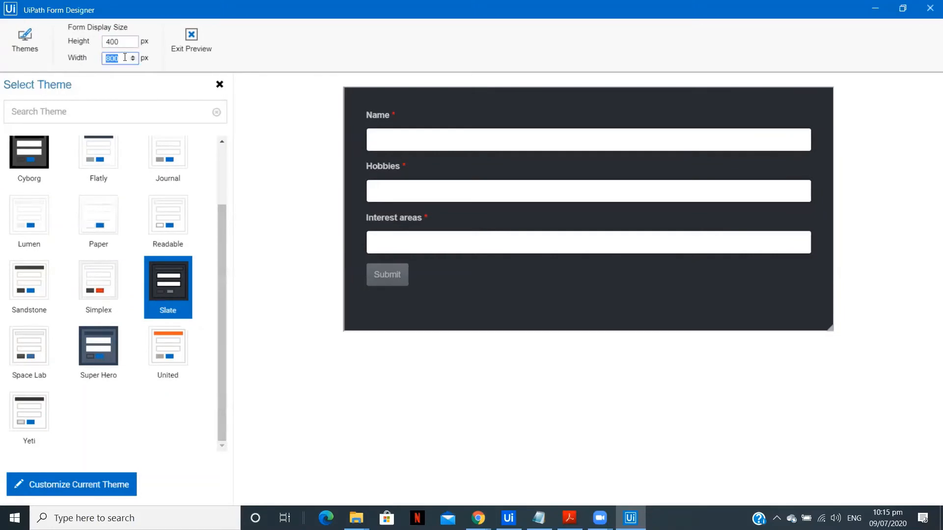
pyautogui.write('400')
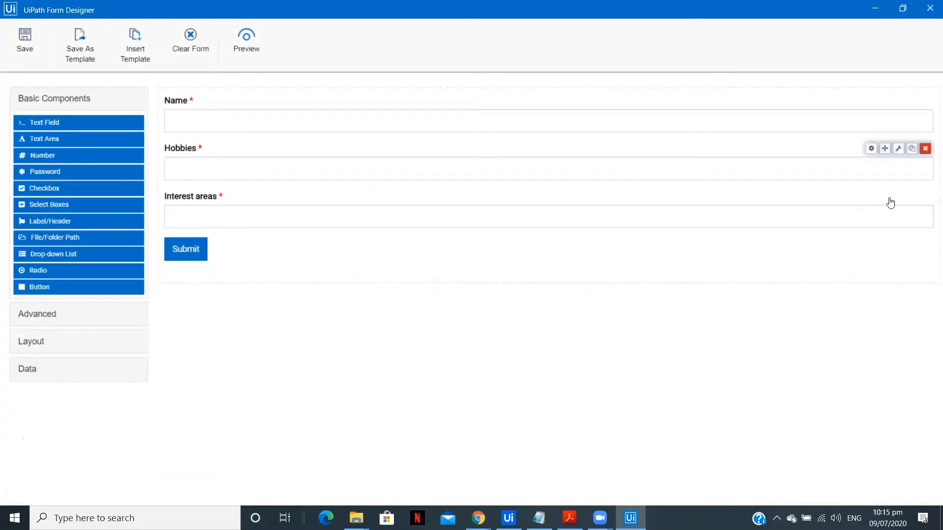
pyautogui.moveTo(926, 5)
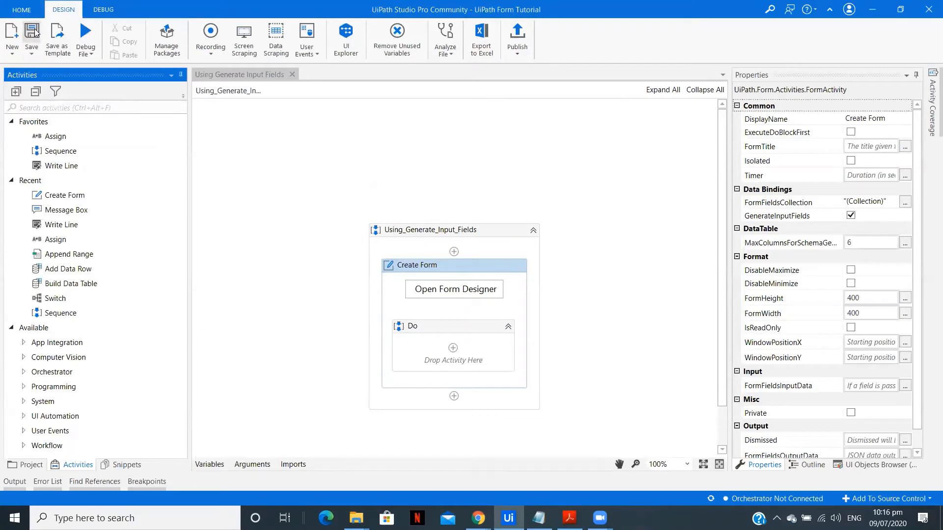
pyautogui.moveTo(67, 269)
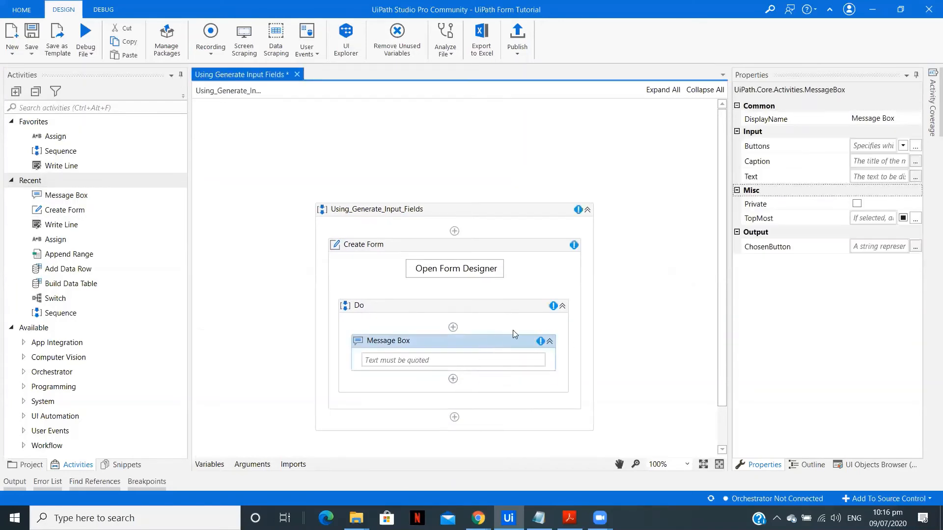
# Step: Write the Name and Hobbies lines joined by Environment.NewLine in the message text
pyautogui.click(914, 176)
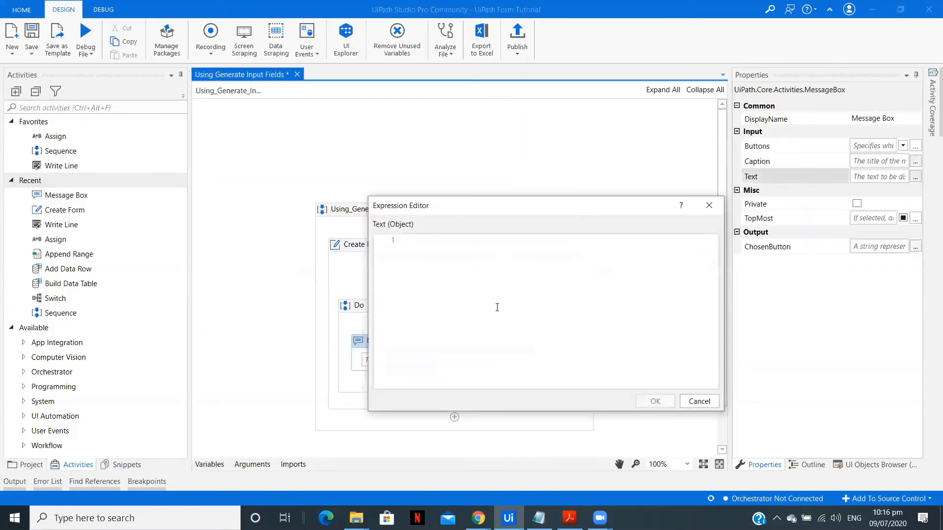
pyautogui.write('"Name:')
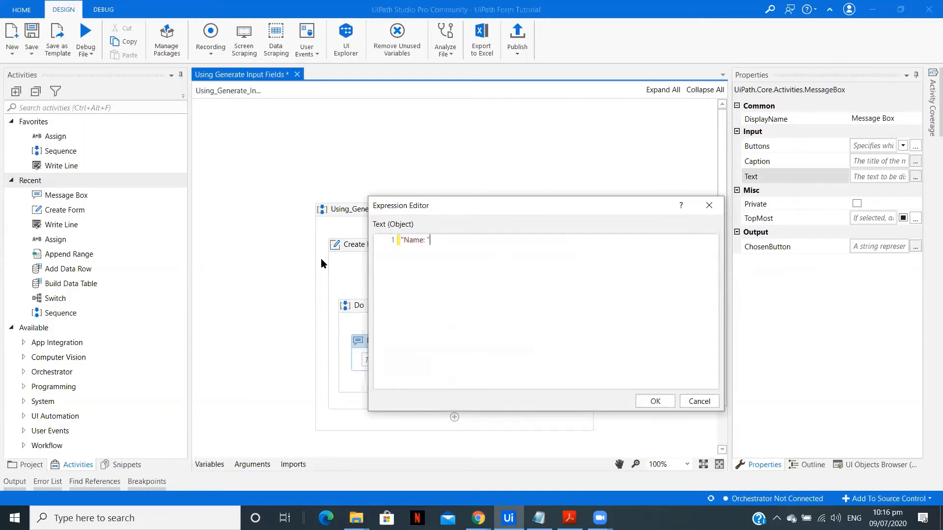
pyautogui.write('+')
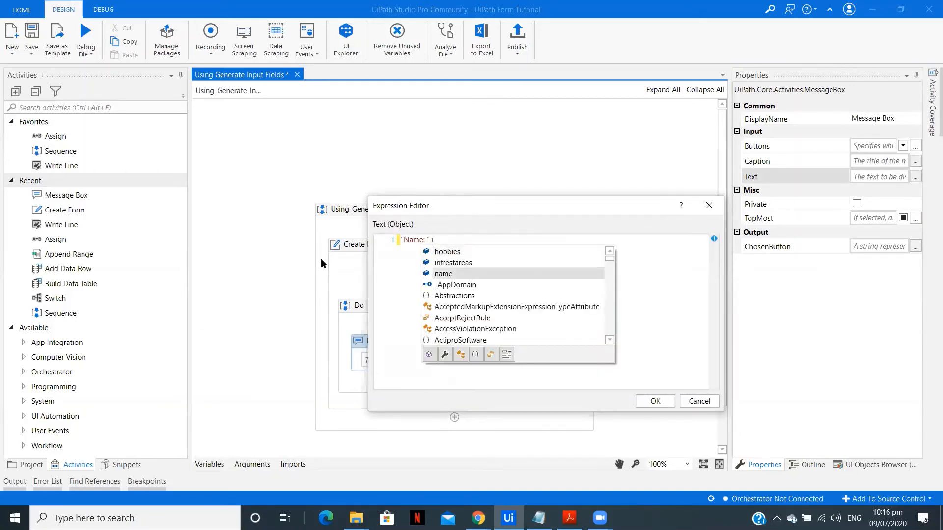
pyautogui.write('name+Environment.NewLine+')
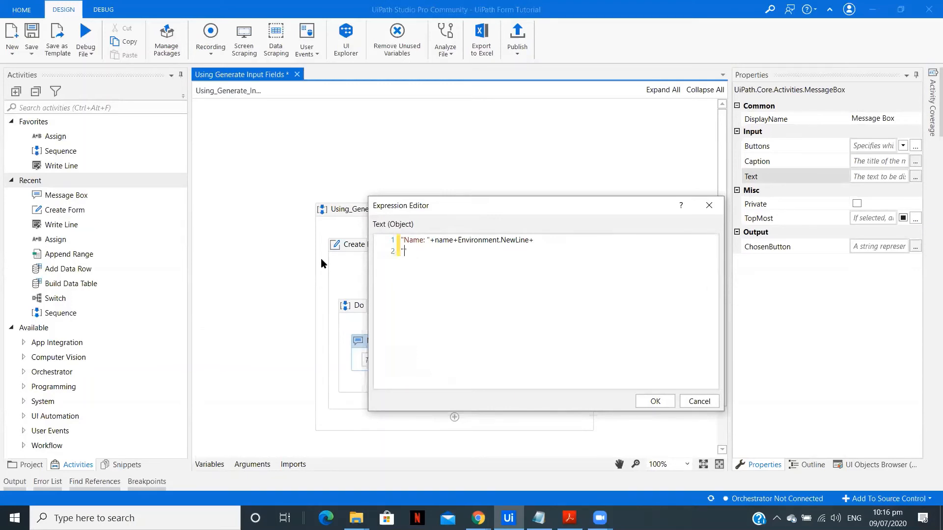
pyautogui.write('"Hobbies"')
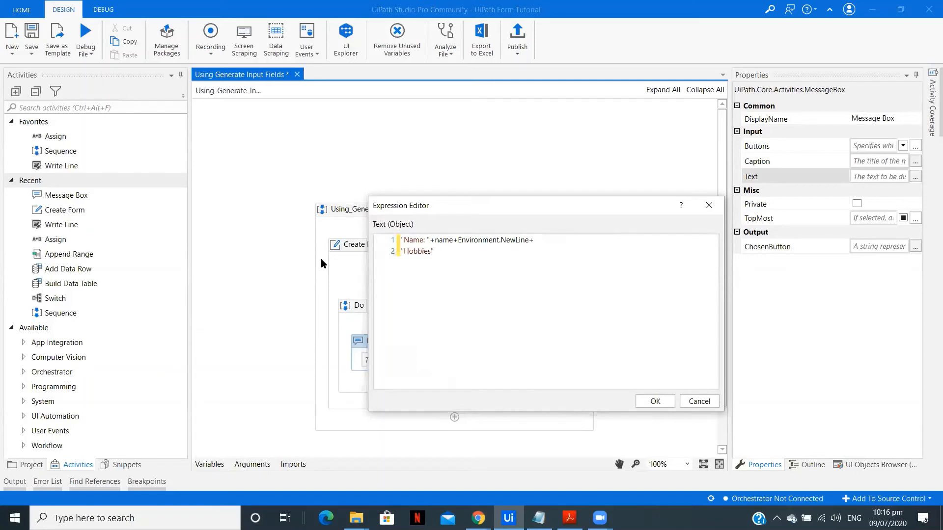
pyautogui.write(': "+')
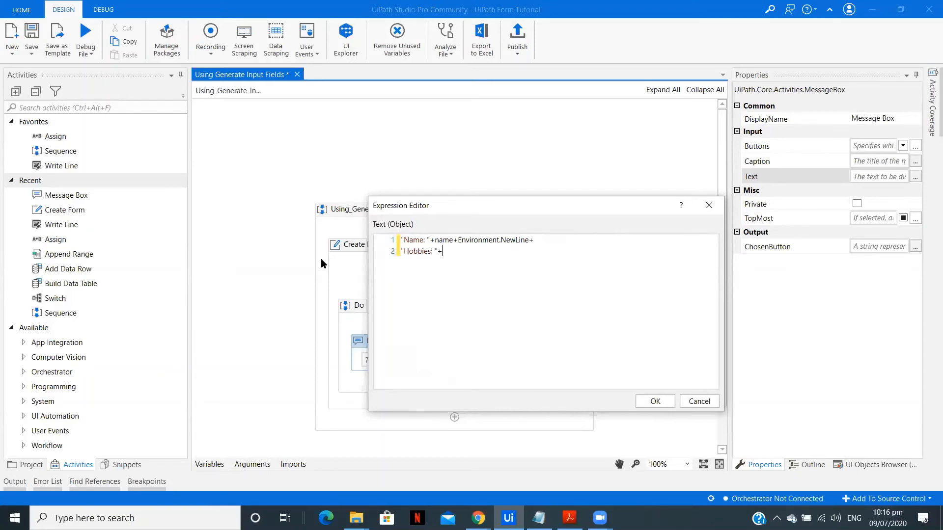
pyautogui.write('hobbies')
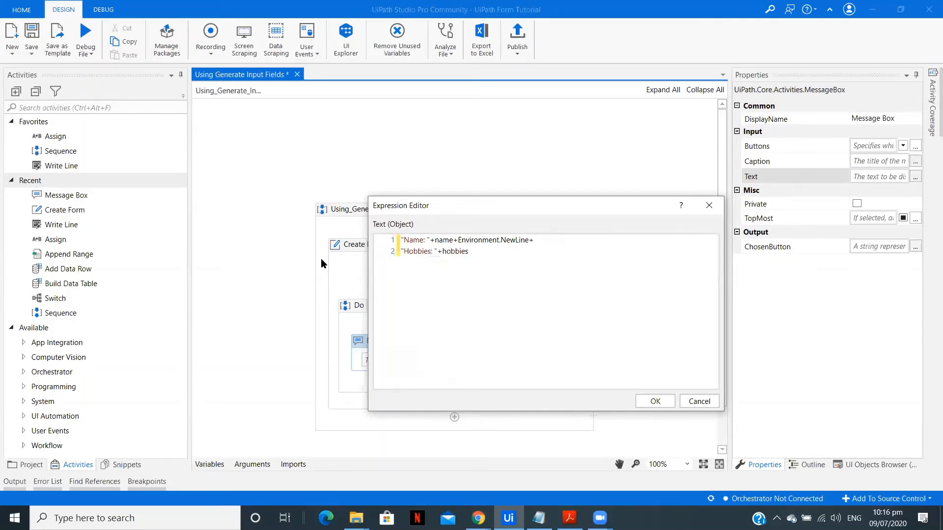
pyautogui.write('Environment.NewLine+')
pyautogui.write('"Interest')
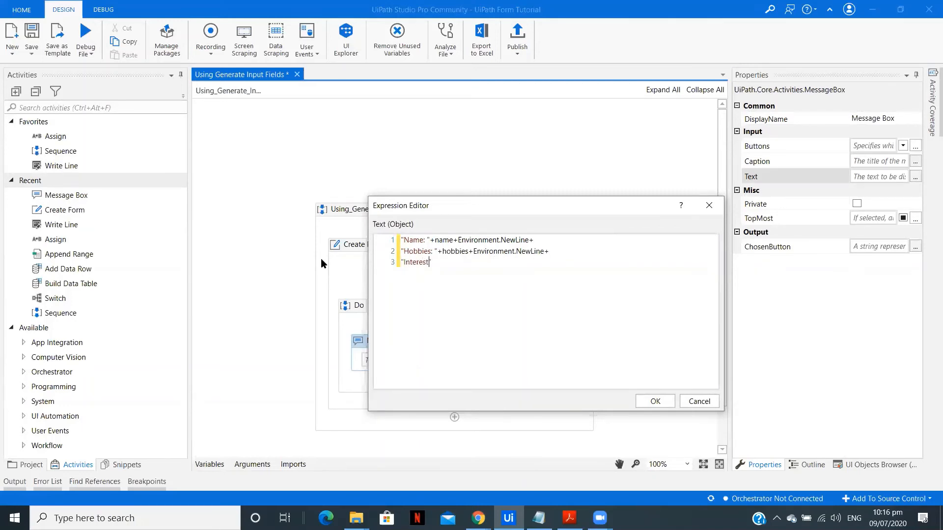
# Step: Append the 'Areas: ' + intrestareas line and confirm the expression
pyautogui.write('Areas')
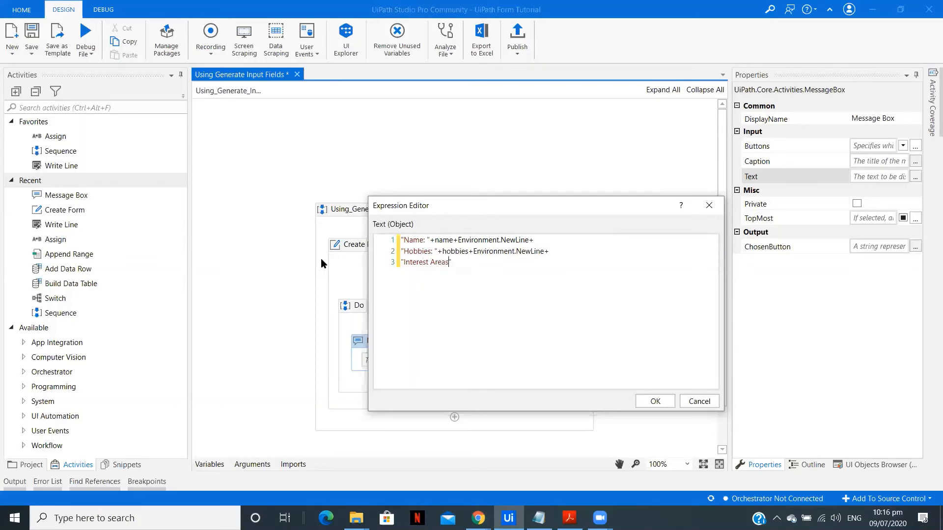
pyautogui.write(': "+')
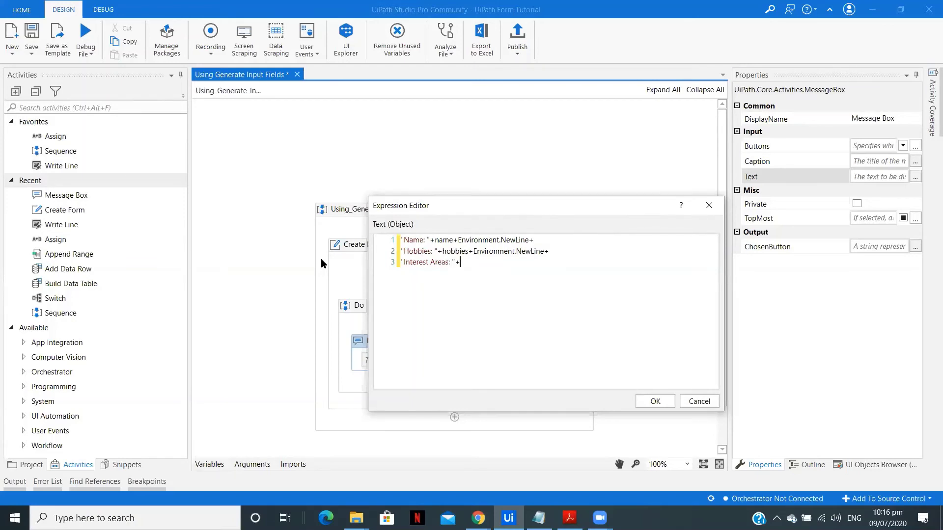
pyautogui.write('intrestareas')
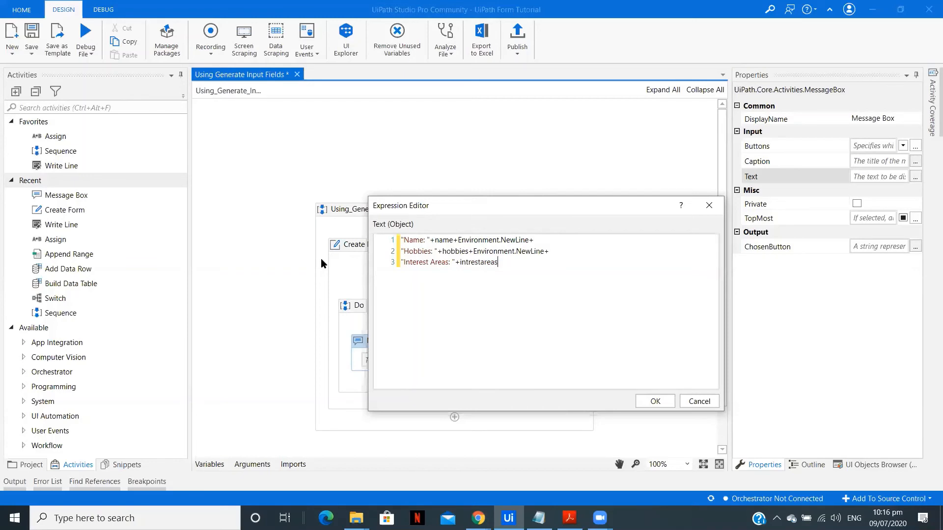
pyautogui.moveTo(655, 402)
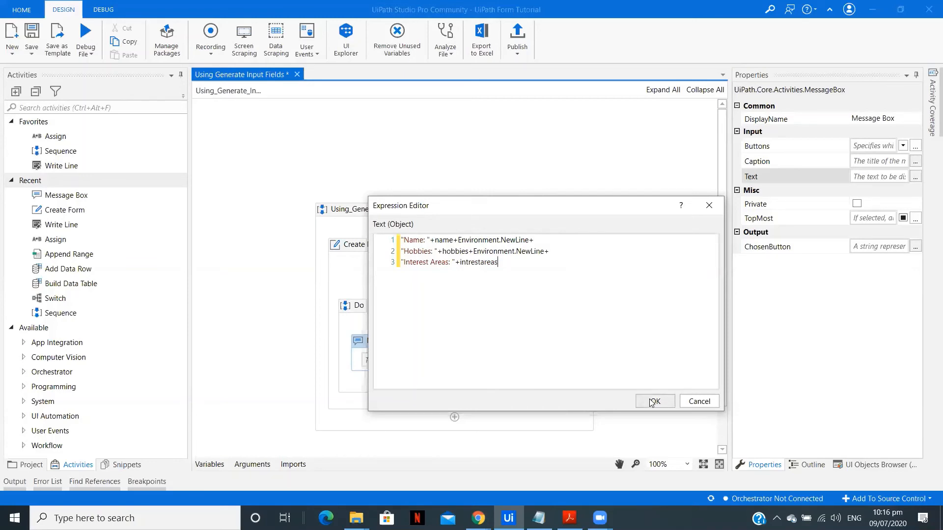
pyautogui.click(654, 401)
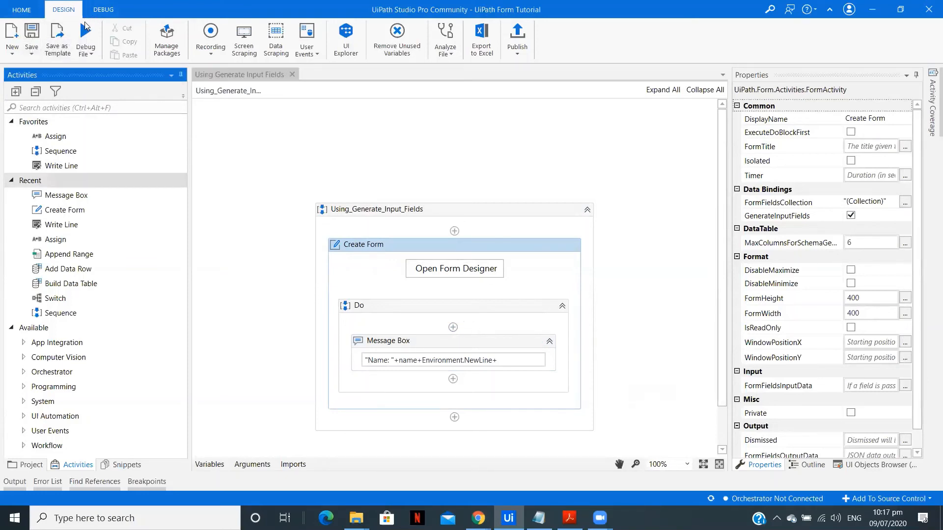
pyautogui.moveTo(85, 36)
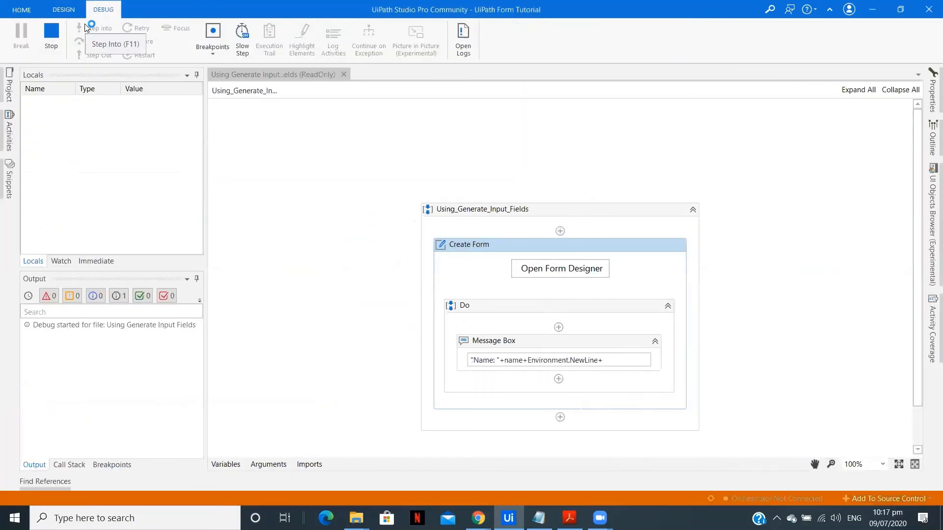
# Step: Debug the file, enter 'Parth', 'le' and 'rpa, uipath' in the form, and submit
pyautogui.click(98, 28)
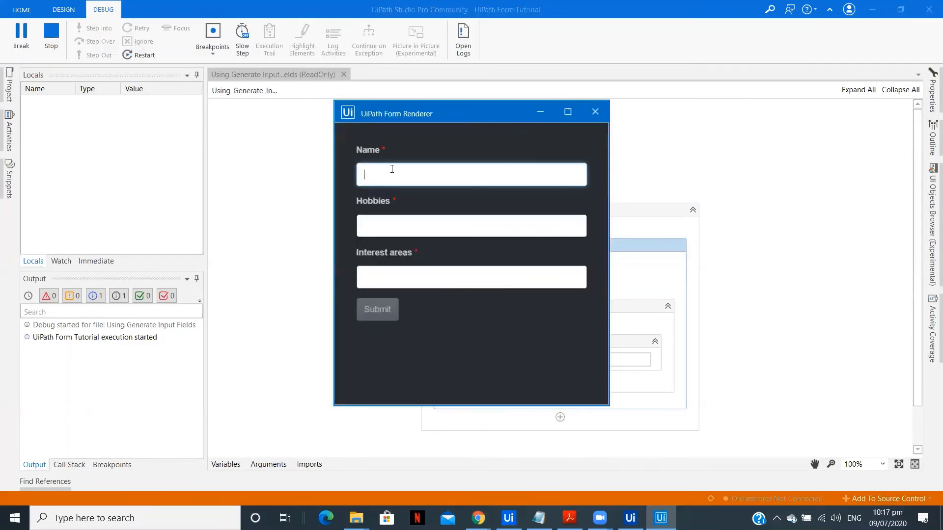
pyautogui.write('Parth')
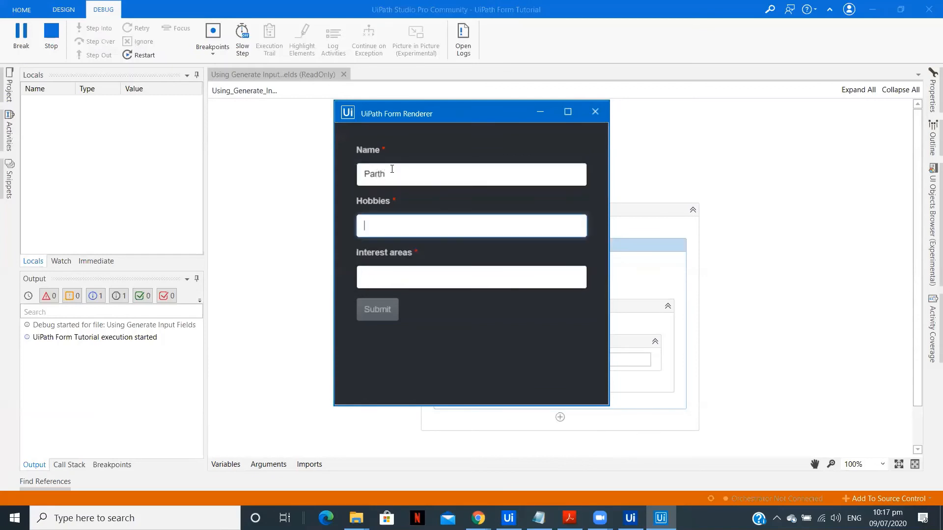
pyautogui.write('learning about tech')
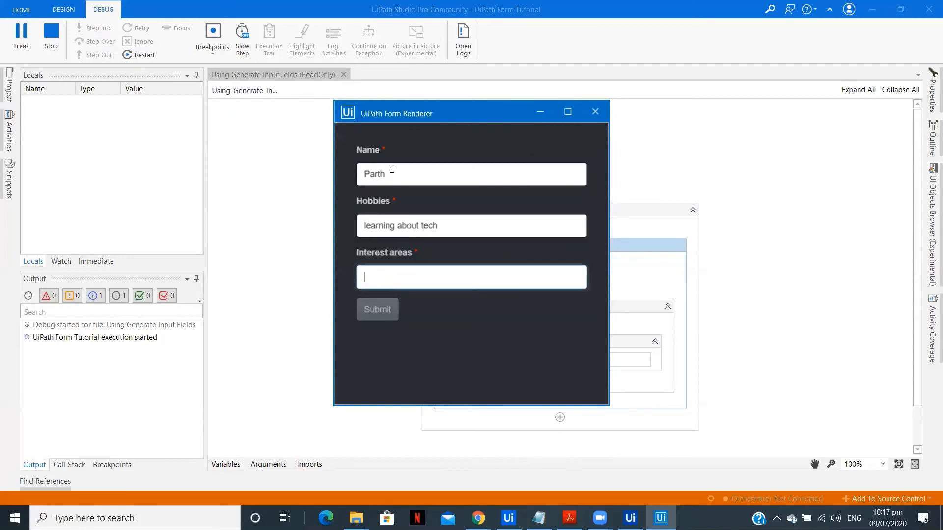
pyautogui.write('rpa')
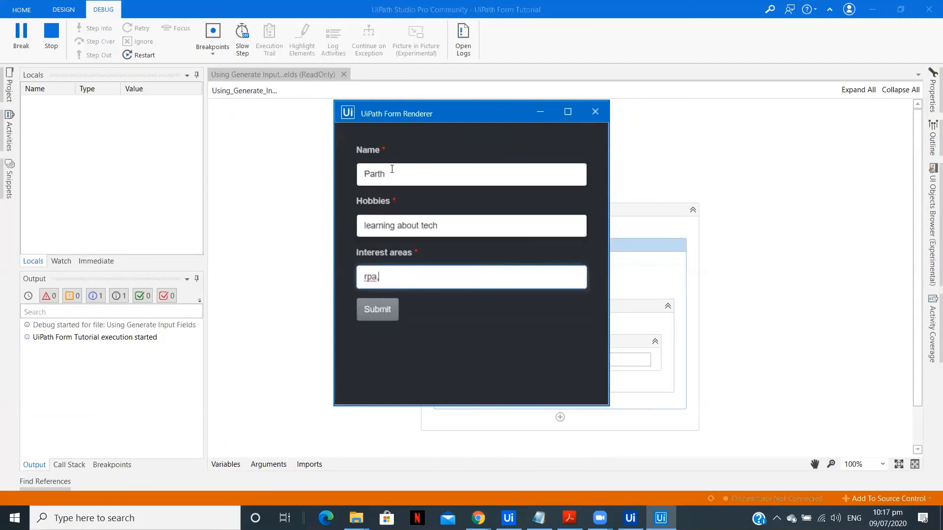
pyautogui.write(', uipath')
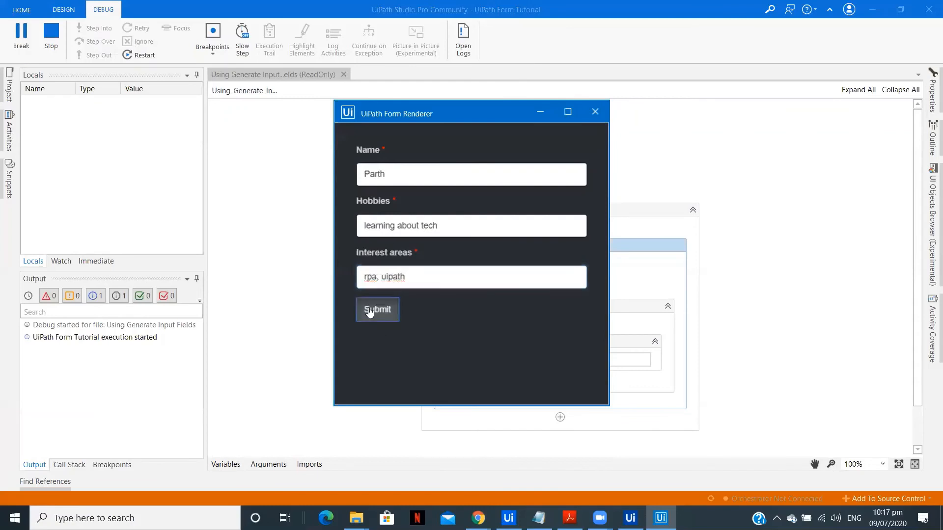
pyautogui.click(377, 309)
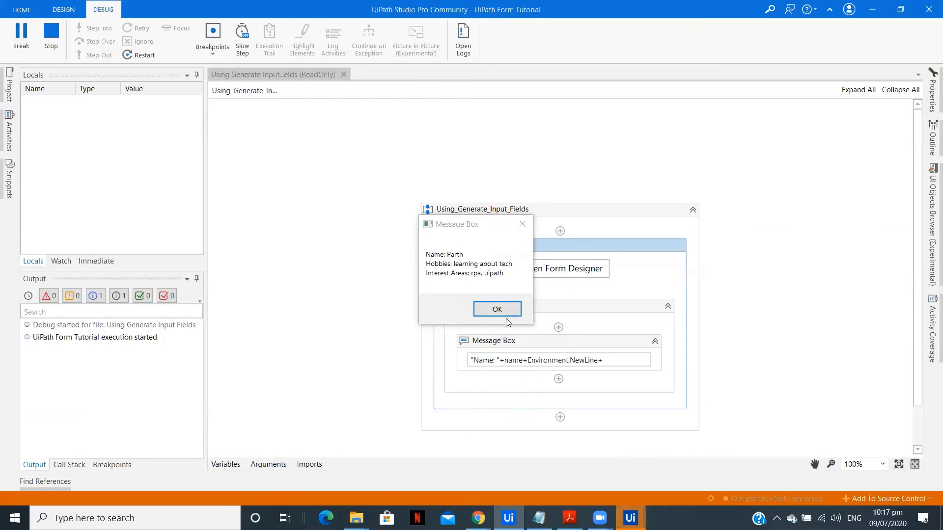
# Step: Dismiss the Message Box showing the submitted Name, Hobbies and Interest Areas to end debugging
pyautogui.click(496, 308)
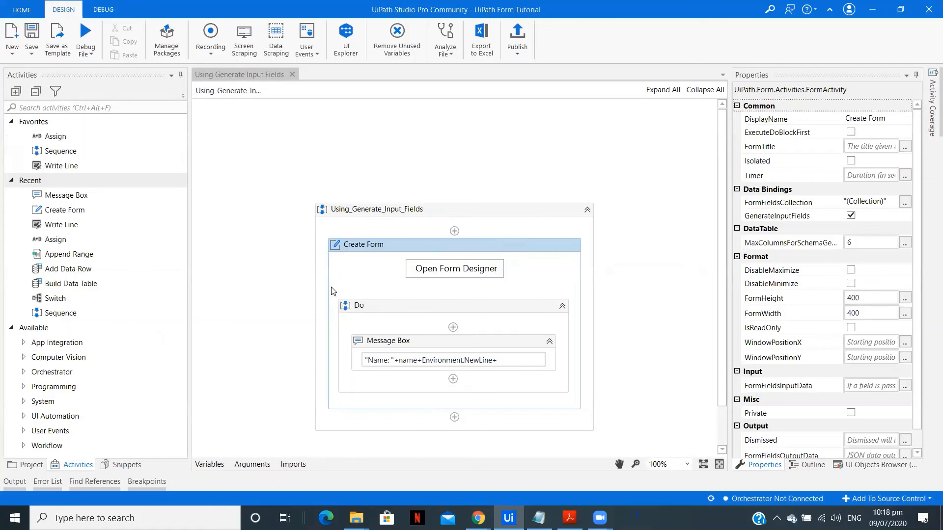
pyautogui.moveTo(384, 30)
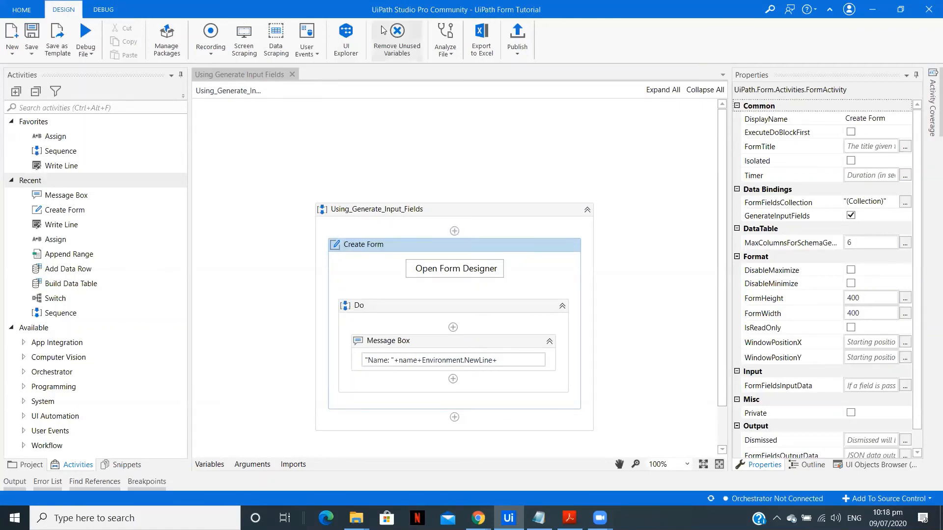
pyautogui.moveTo(418, 191)
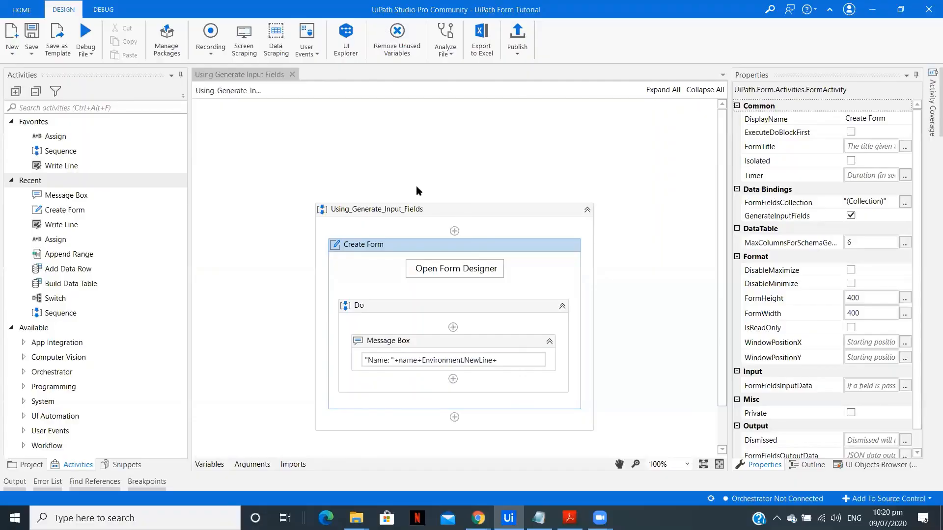
pyautogui.moveTo(397, 86)
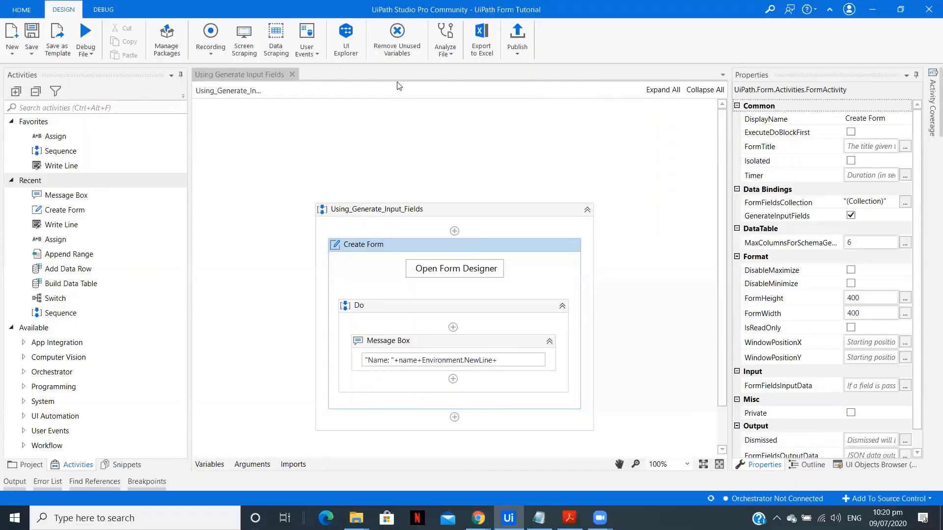